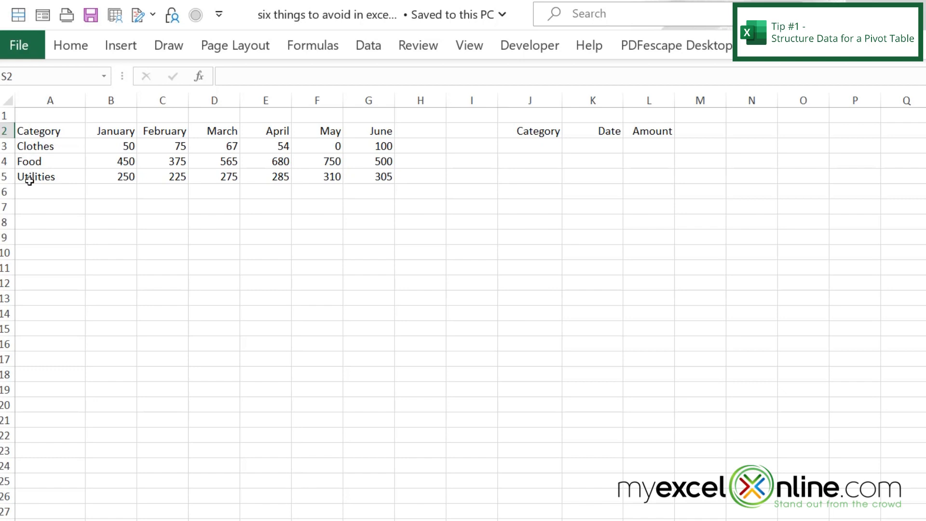
{"action": "mouse_move", "coordinate": [32, 182]}
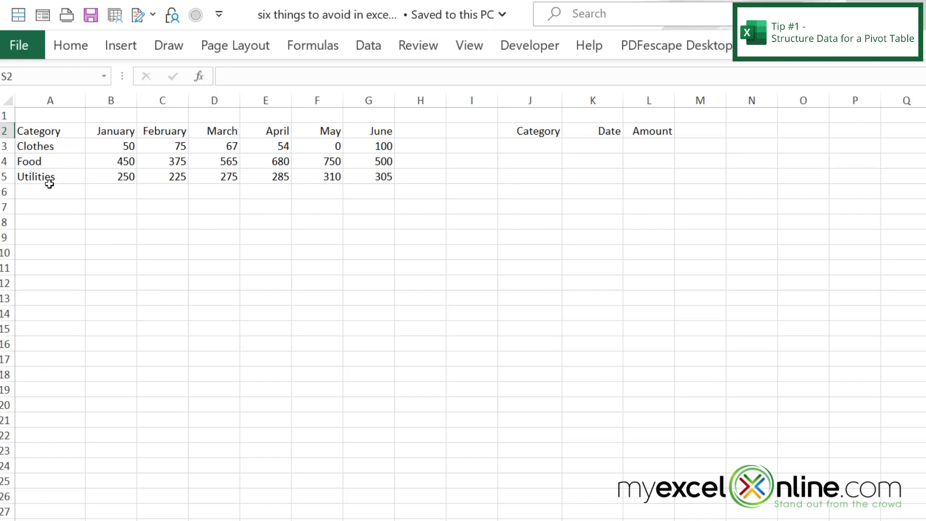
{"action": "mouse_move", "coordinate": [186, 136]}
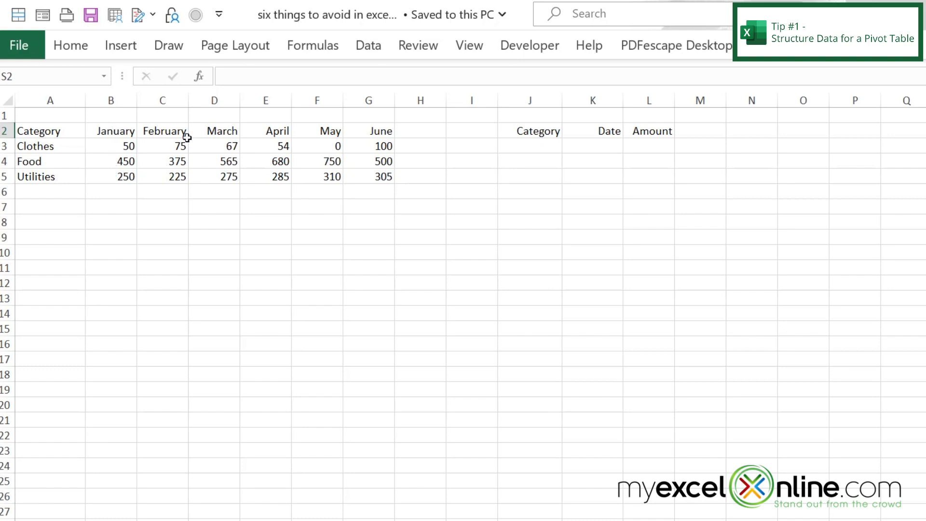
{"action": "mouse_move", "coordinate": [373, 180]}
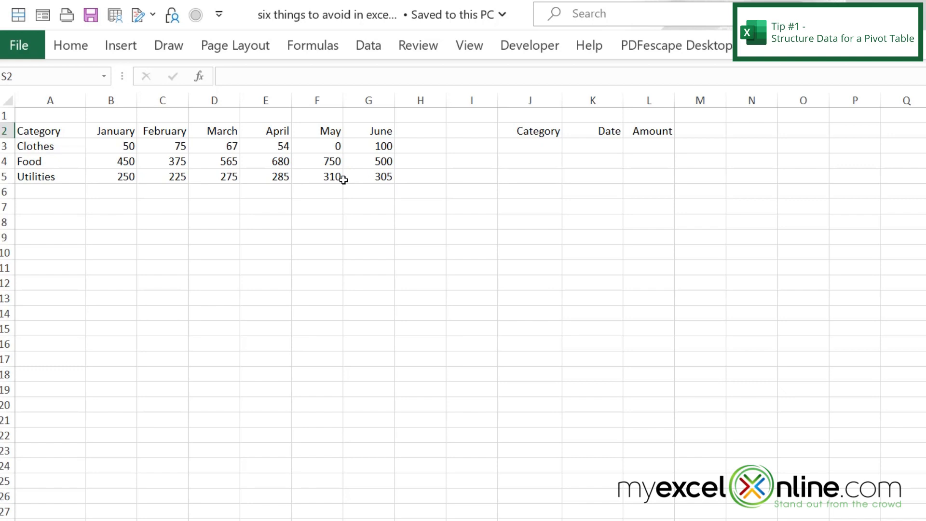
{"action": "mouse_move", "coordinate": [56, 144]}
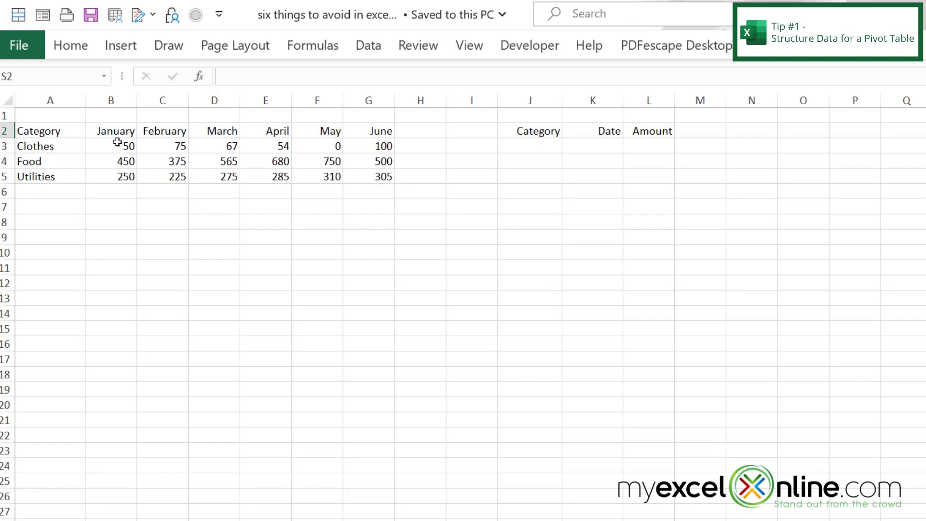
{"action": "mouse_move", "coordinate": [385, 130]}
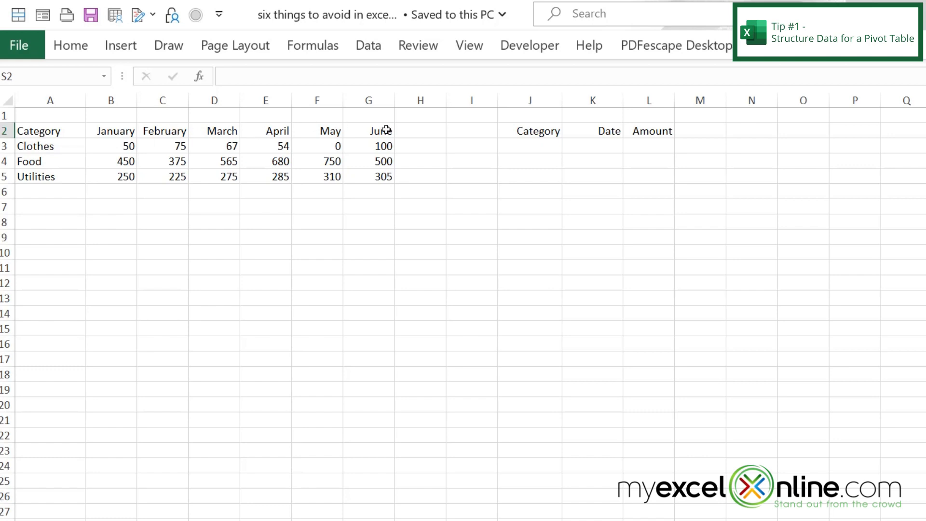
Paste the three category names repeatedly down column J for each month.
{"action": "left_click", "coordinate": [529, 146]}
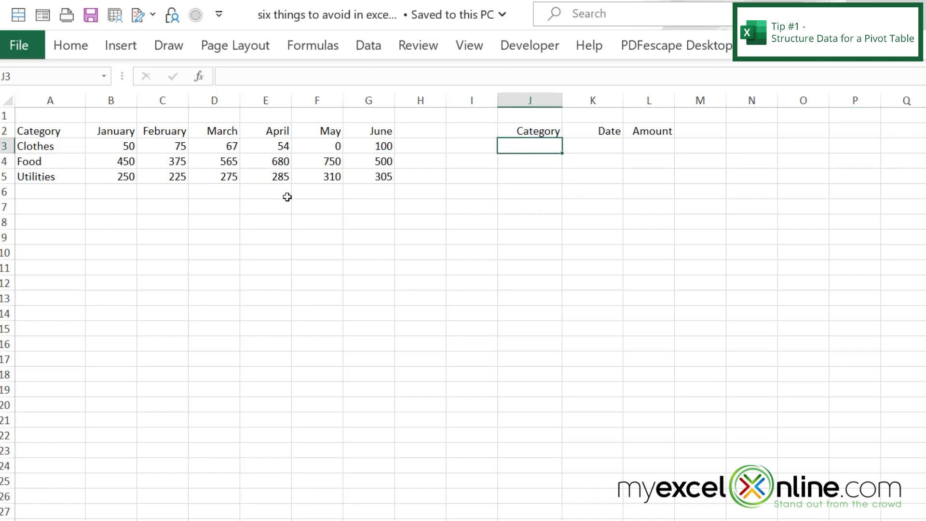
{"action": "key", "text": "ctrl+c"}
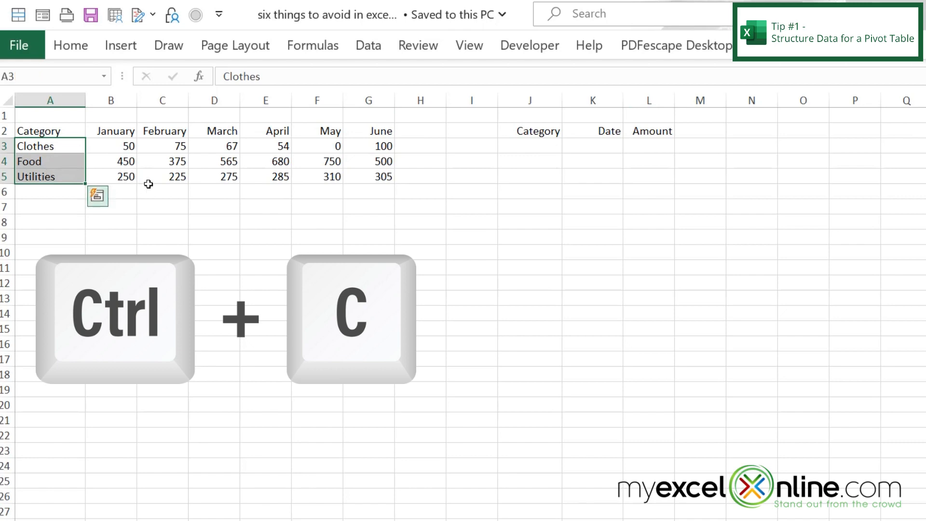
{"action": "key", "text": "ctrl+v"}
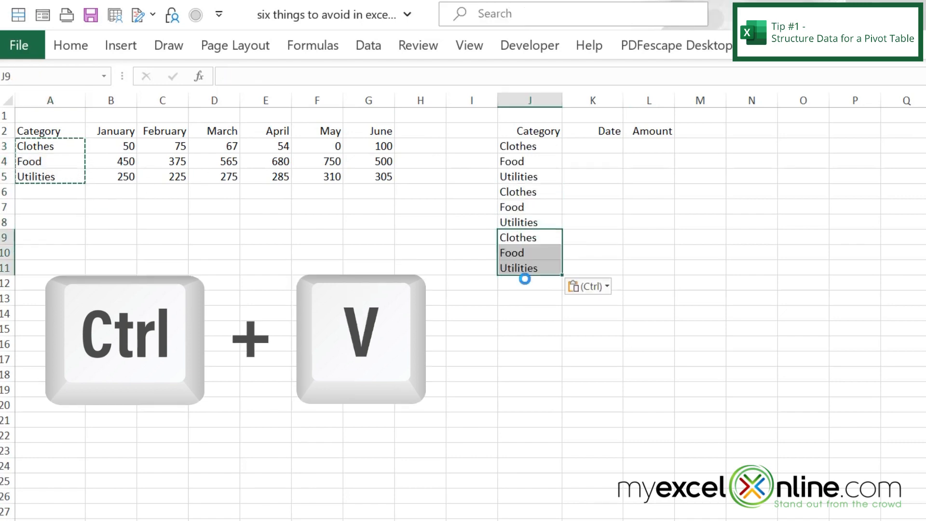
{"action": "key", "text": "ctrl+v"}
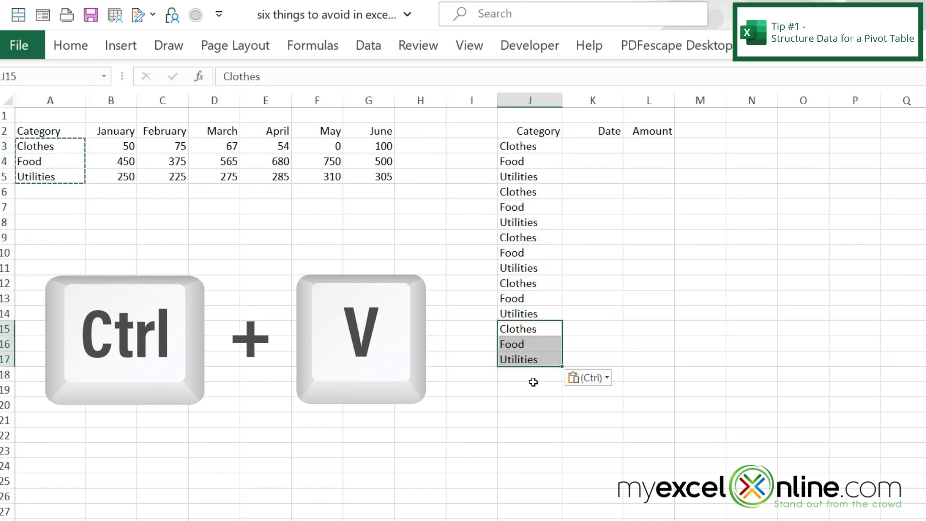
{"action": "key", "text": "ctrl+v"}
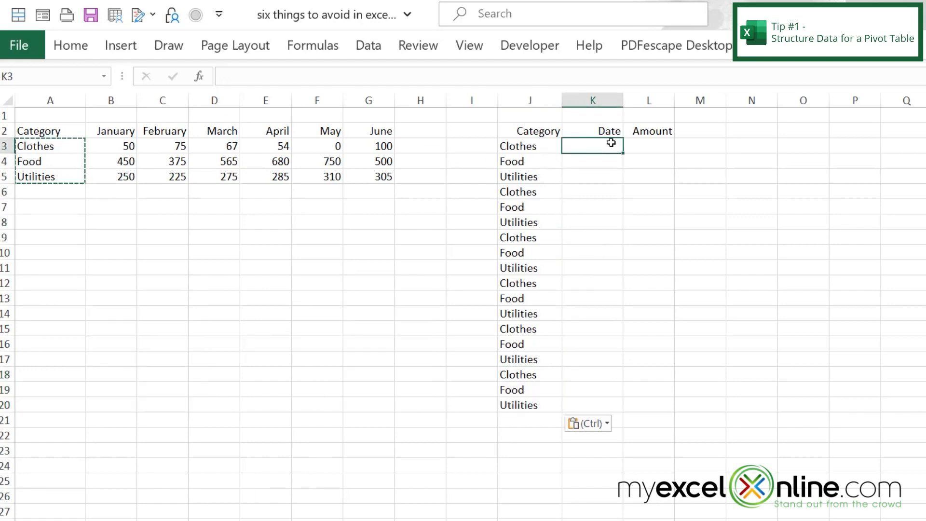
Enter month dates from 1-Jan in column K and paste each month's amounts into column L.
{"action": "type", "text": "1-Jan"}
{"action": "left_click", "coordinate": [592, 191]}
{"action": "type", "text": "1-Feb"}
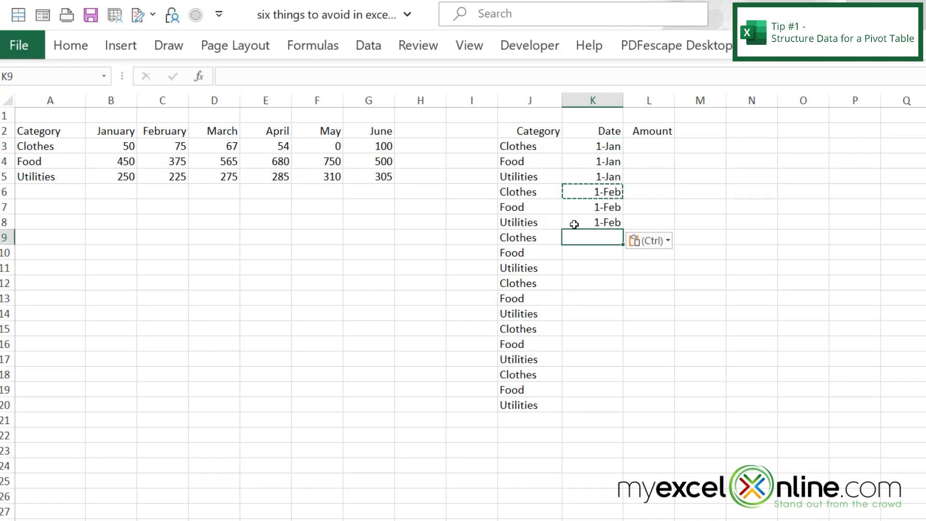
{"action": "key", "text": "ctrl+c"}
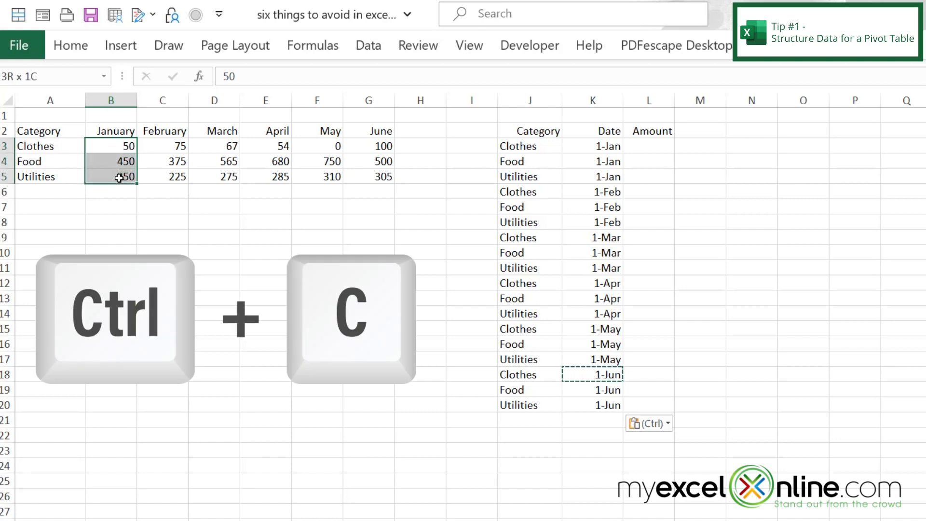
{"action": "key", "text": "ctrl+v"}
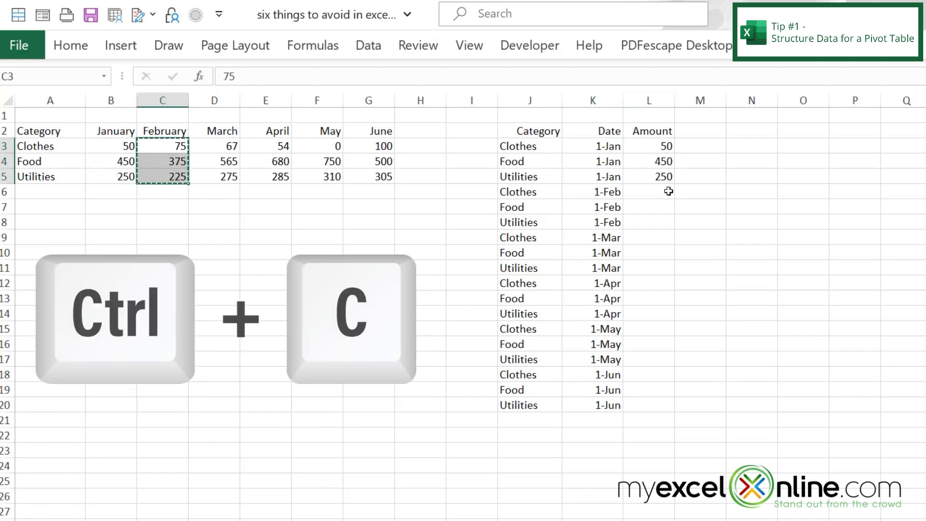
{"action": "key", "text": "ctrl+v"}
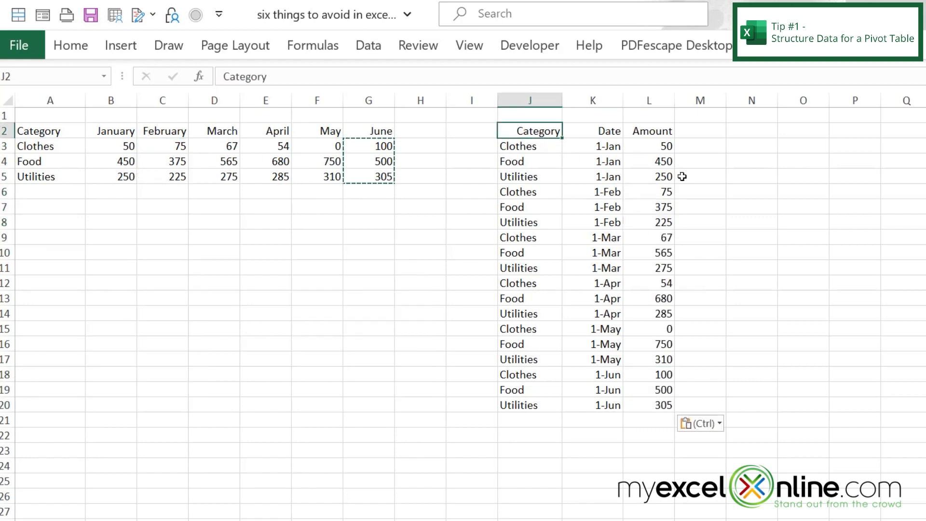
{"action": "mouse_move", "coordinate": [653, 396]}
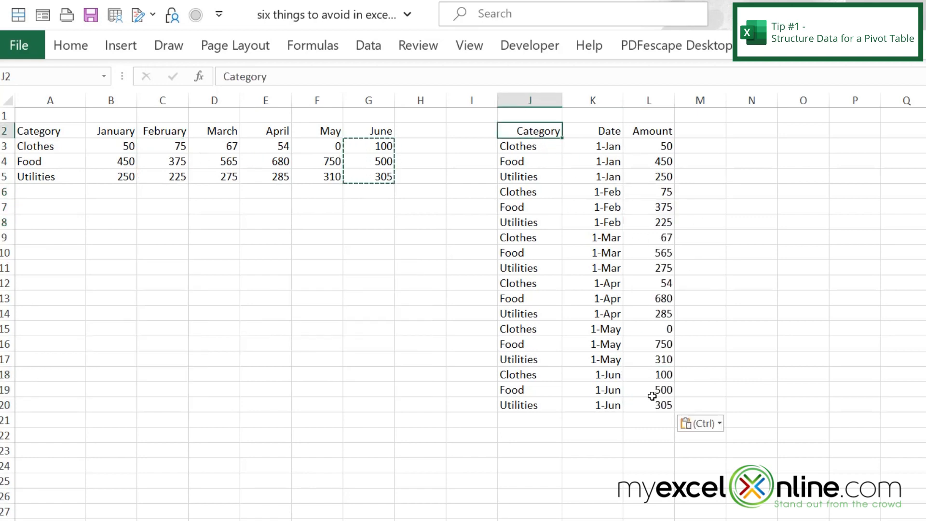
{"action": "mouse_move", "coordinate": [206, 137]}
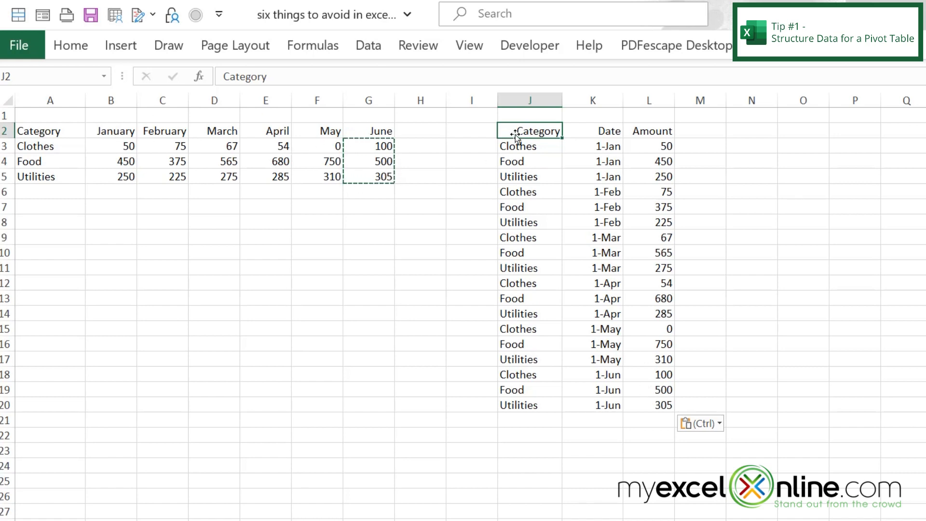
Create a PivotTable from J2:L20 on the existing worksheet at N2.
{"action": "left_click_drag", "start_coordinate": [530, 130], "coordinate": [666, 404]}
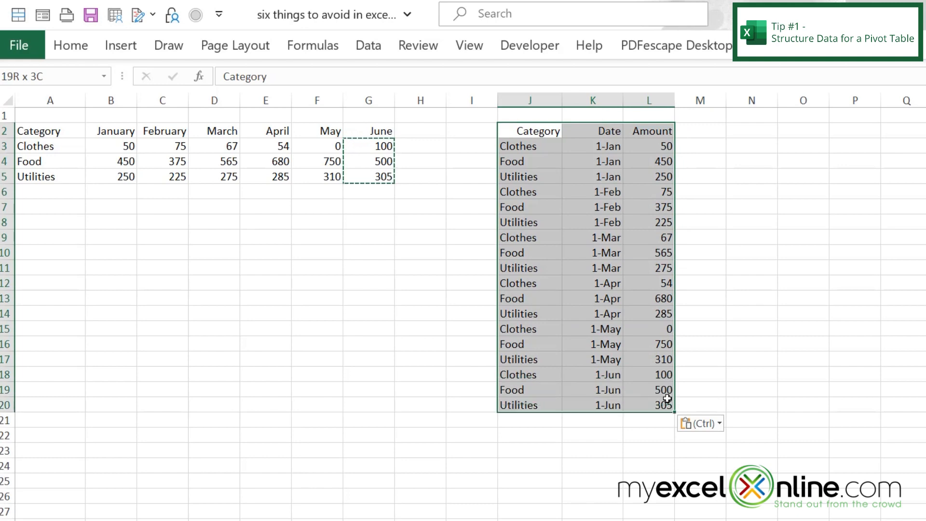
{"action": "left_click", "coordinate": [121, 45]}
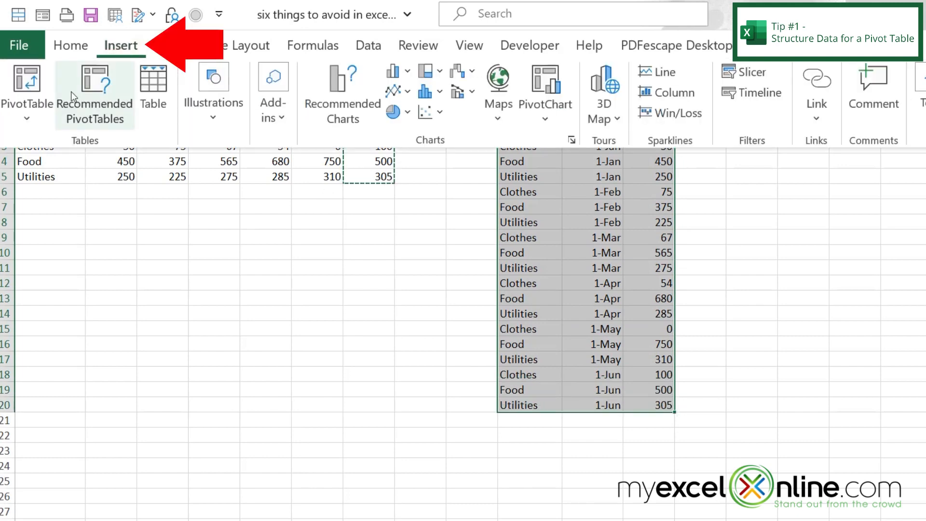
{"action": "left_click", "coordinate": [27, 89]}
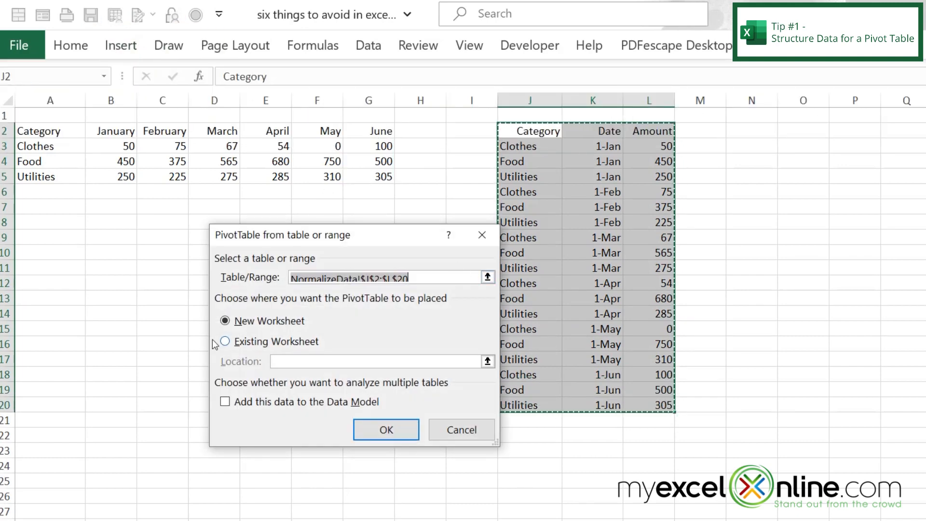
{"action": "left_click", "coordinate": [225, 341]}
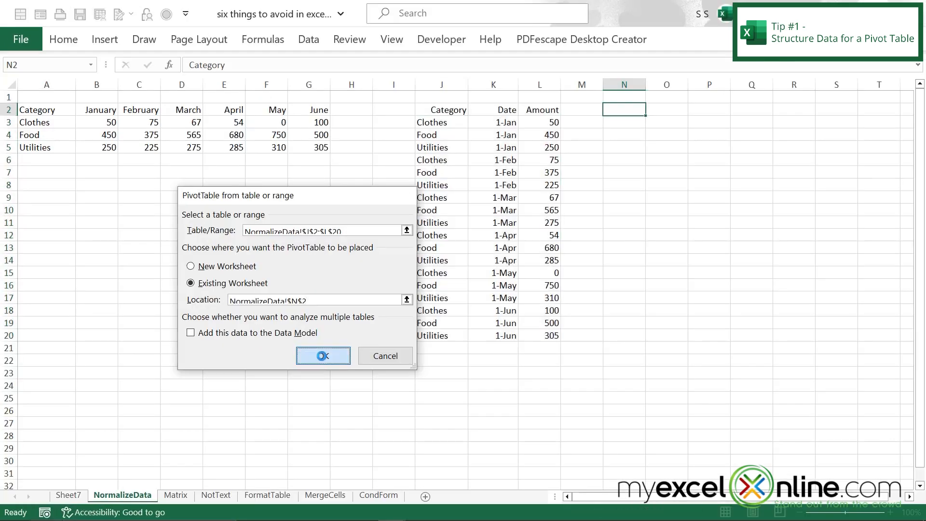
{"action": "left_click", "coordinate": [322, 356]}
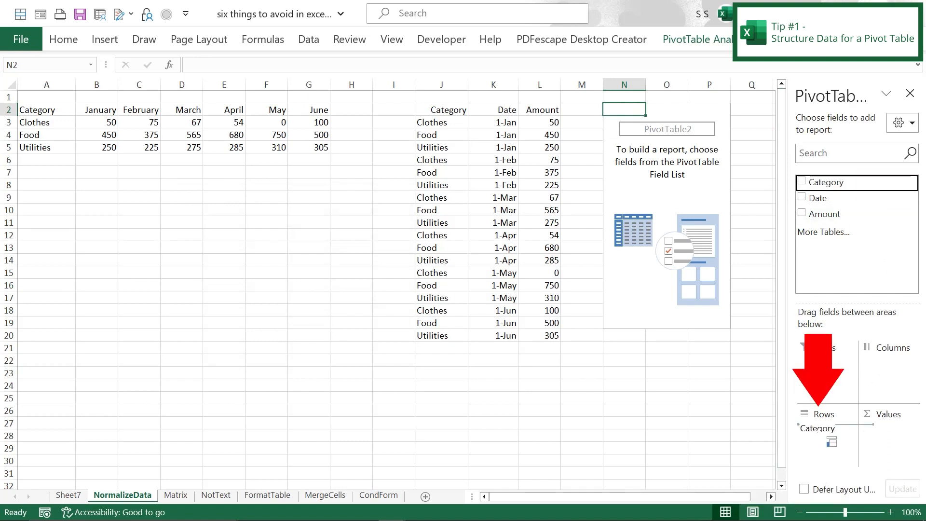
Arrange Category as rows, Months as columns and sum of Amount as values, then go to the Matrix sheet.
{"action": "left_click", "coordinate": [801, 183]}
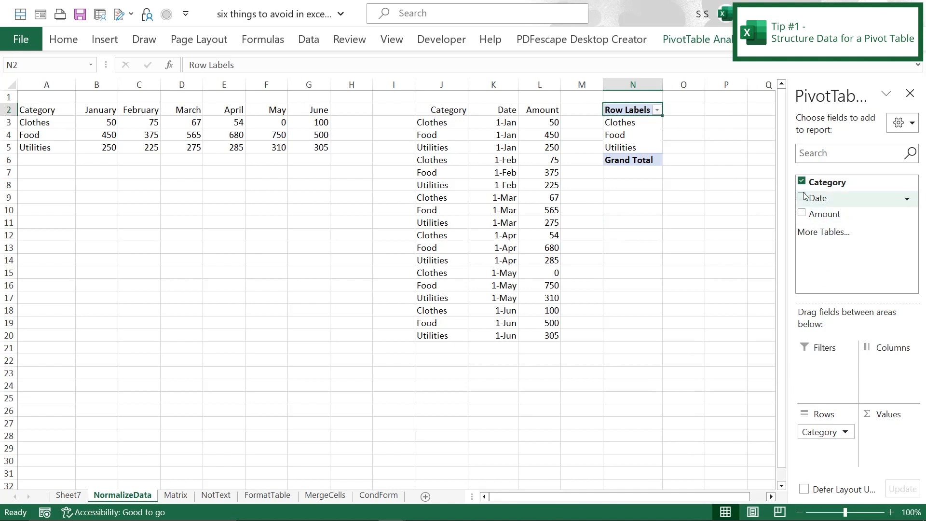
{"action": "left_click", "coordinate": [801, 197]}
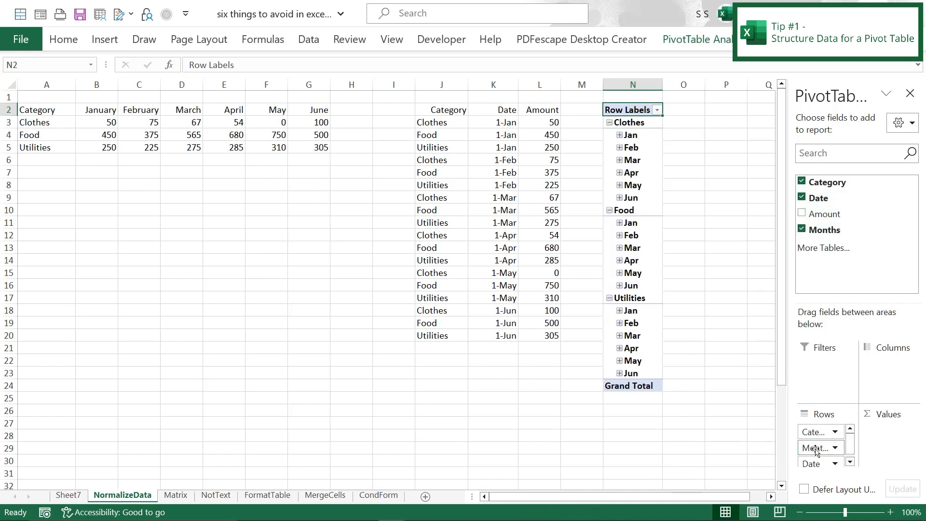
{"action": "left_click_drag", "start_coordinate": [817, 447], "coordinate": [885, 365]}
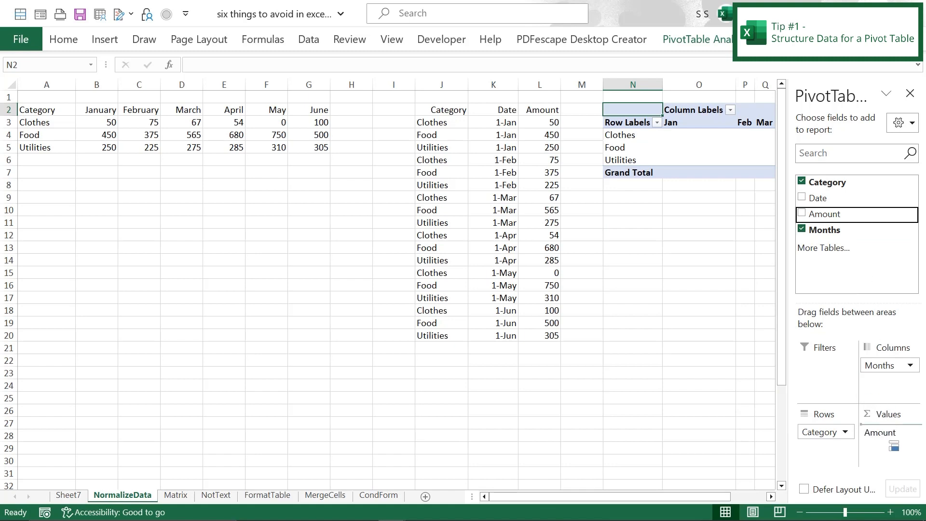
{"action": "left_click", "coordinate": [803, 214]}
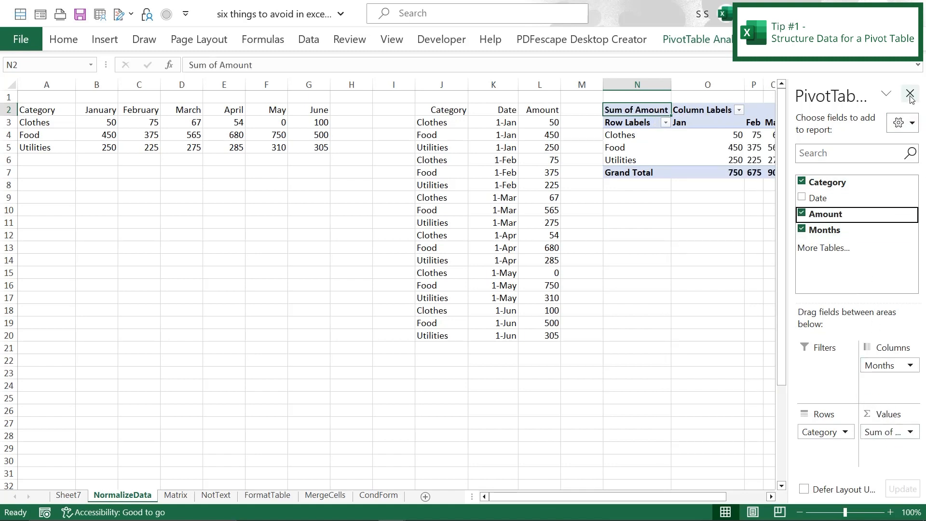
{"action": "left_click", "coordinate": [911, 95]}
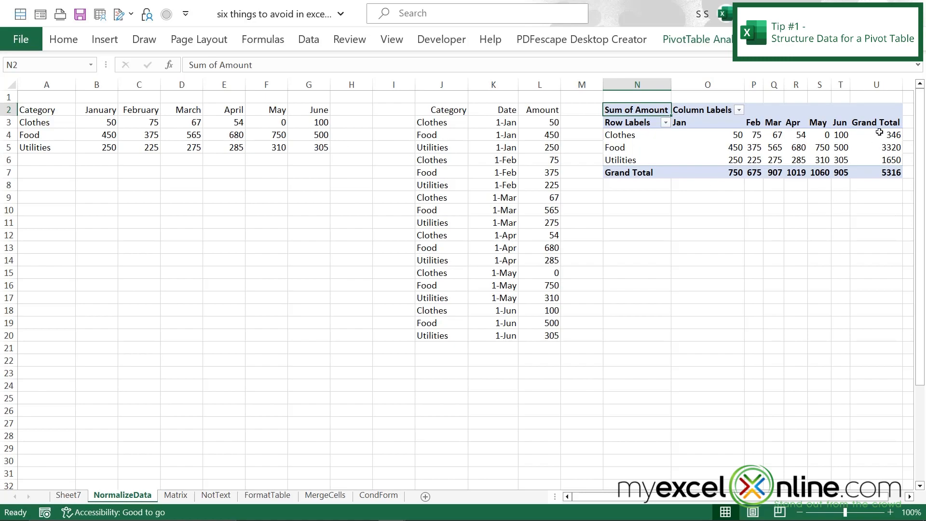
{"action": "left_click", "coordinate": [137, 495]}
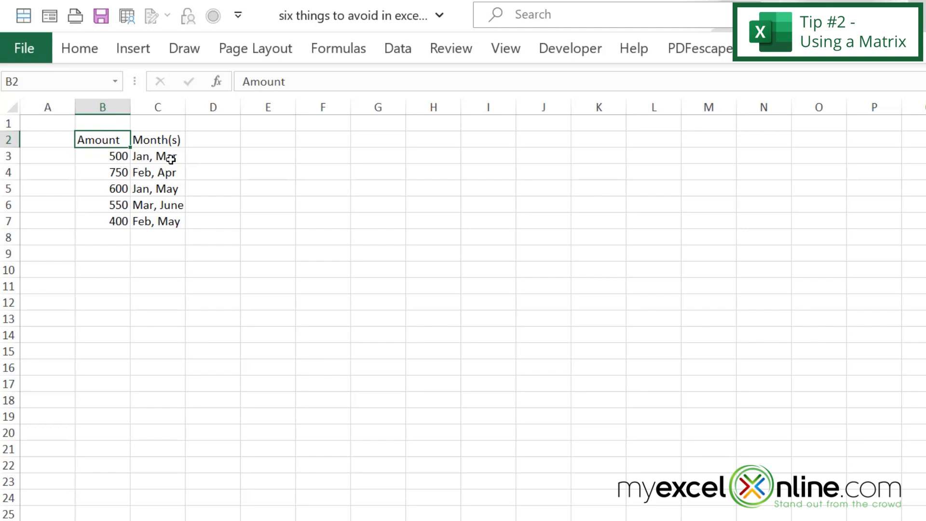
{"action": "mouse_move", "coordinate": [115, 159]}
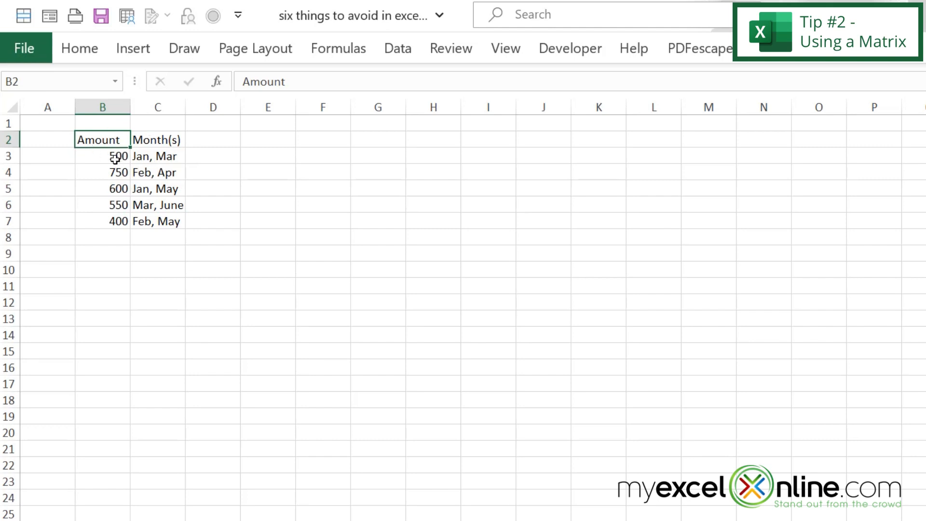
{"action": "mouse_move", "coordinate": [139, 159]}
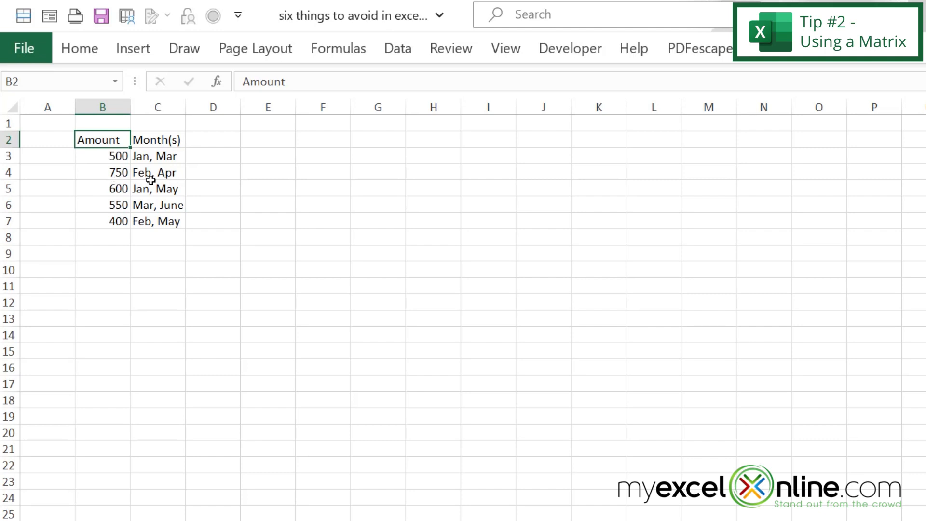
{"action": "mouse_move", "coordinate": [141, 173]}
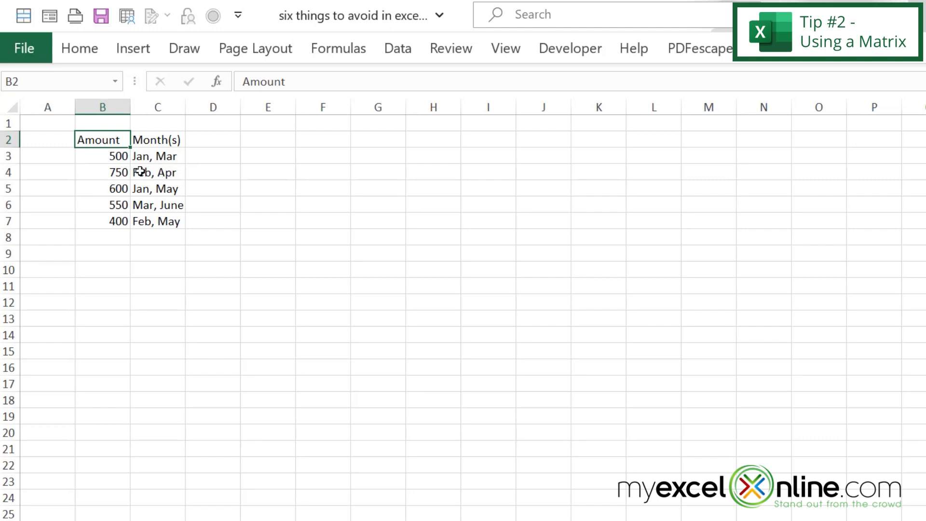
{"action": "mouse_move", "coordinate": [145, 223]}
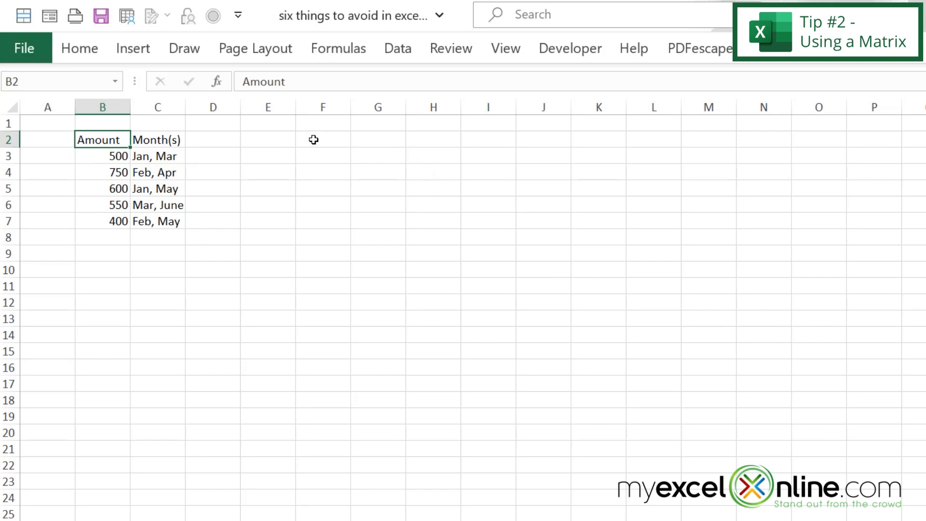
Enter Jan, Feb, Mar in F2:H2 and fill the headers through Jun in K2.
{"action": "left_click", "coordinate": [322, 139]}
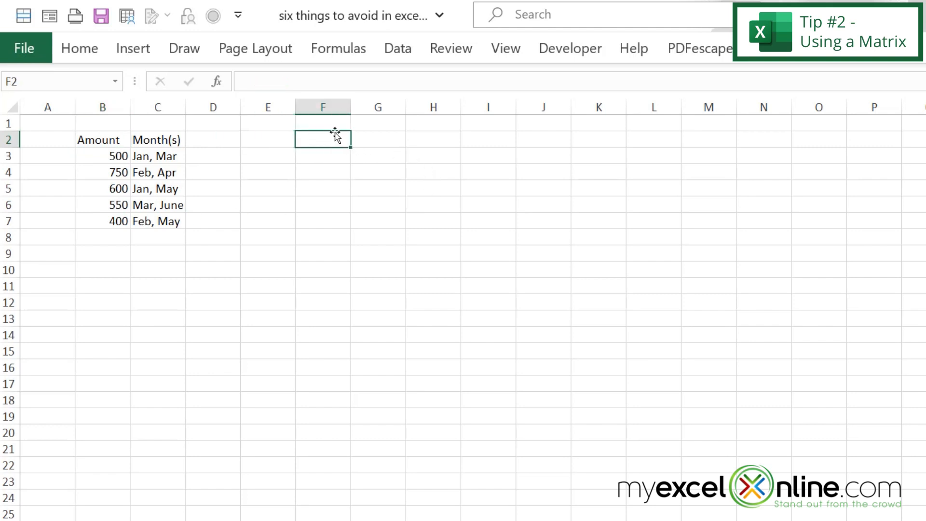
{"action": "type", "text": "Feb"}
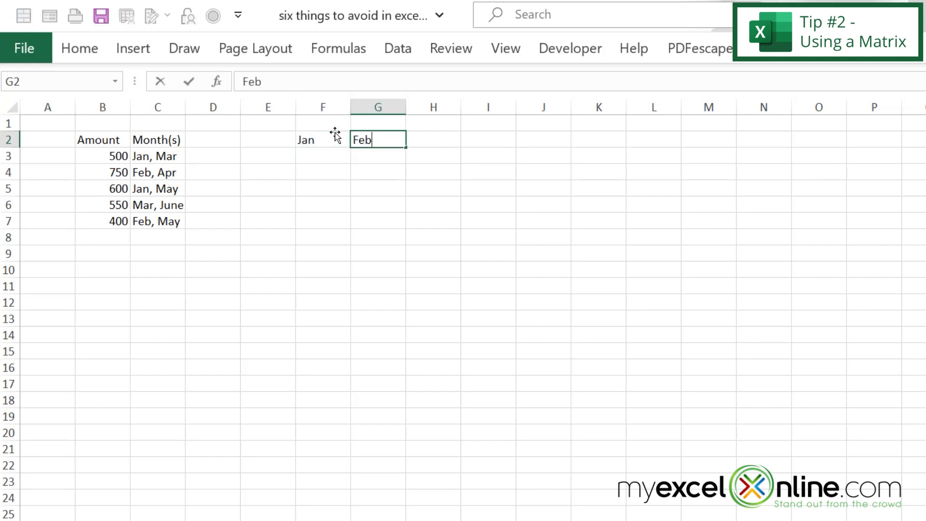
{"action": "type", "text": "Mar"}
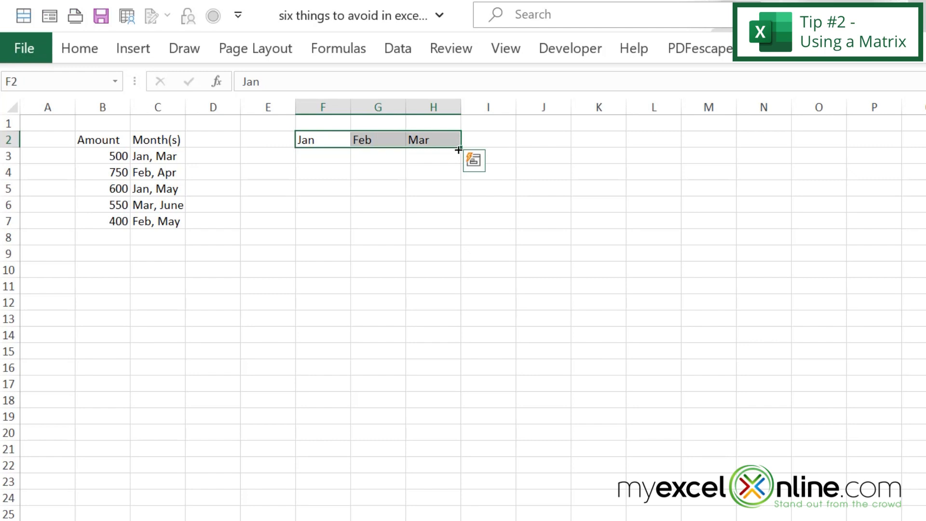
{"action": "left_click_drag", "start_coordinate": [457, 139], "coordinate": [623, 139]}
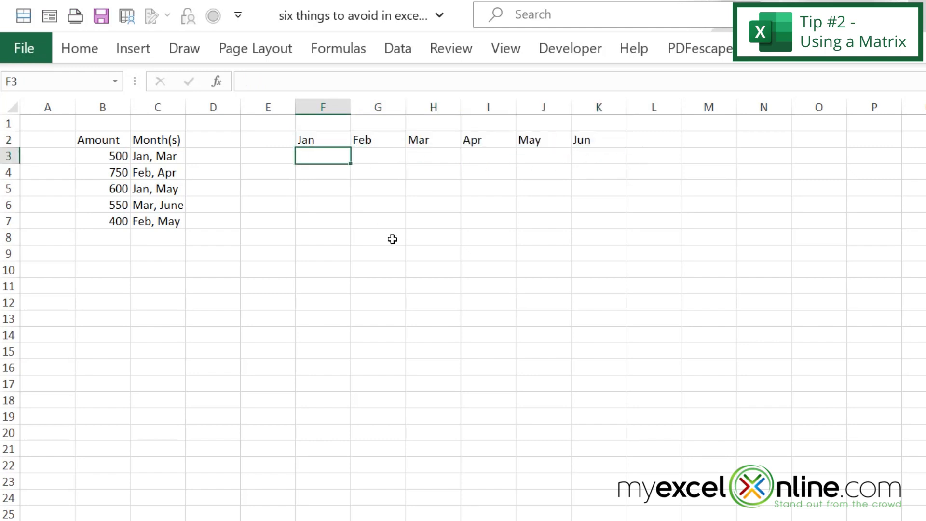
Enter 500 under Jan and Mar and 750 under Feb.
{"action": "type", "text": "500"}
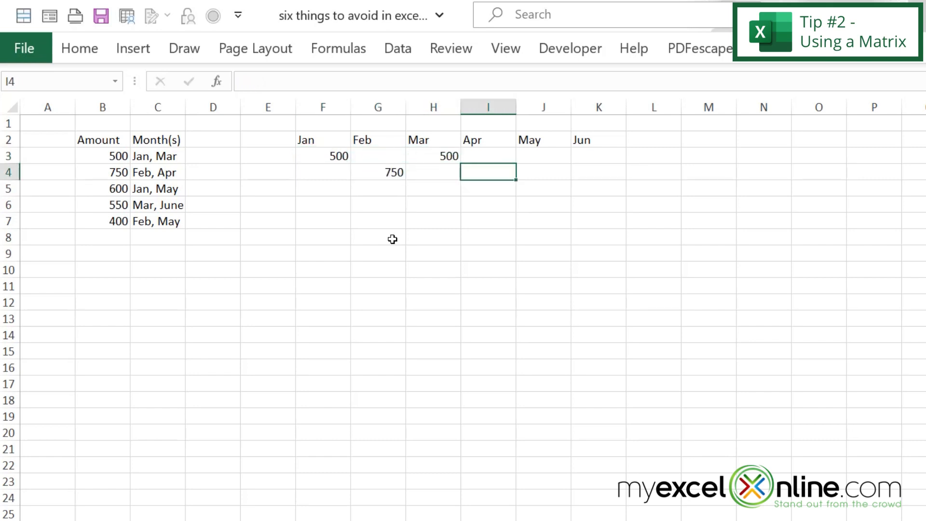
{"action": "type", "text": "750"}
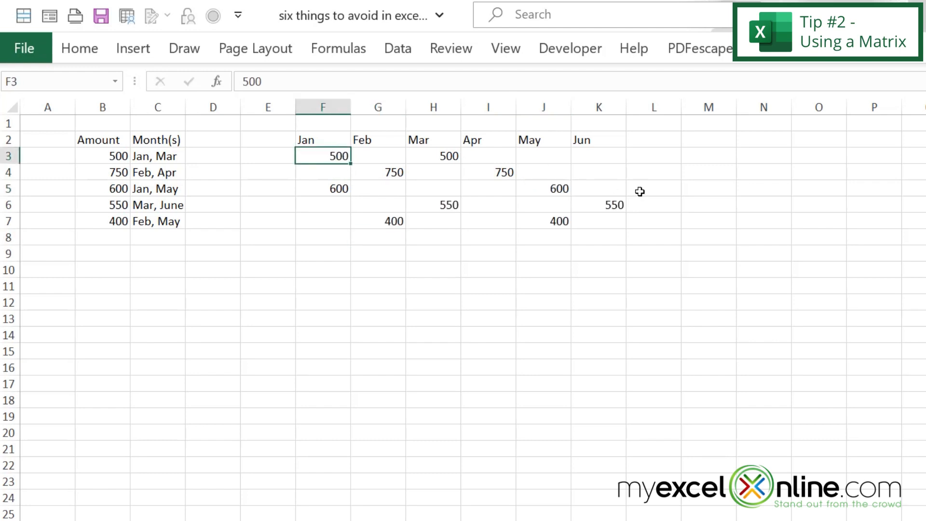
Highlight amounts in F3:K7 greater than 0 with light red fill, then move to the NotText sheet.
{"action": "left_click_drag", "start_coordinate": [322, 155], "coordinate": [543, 205]}
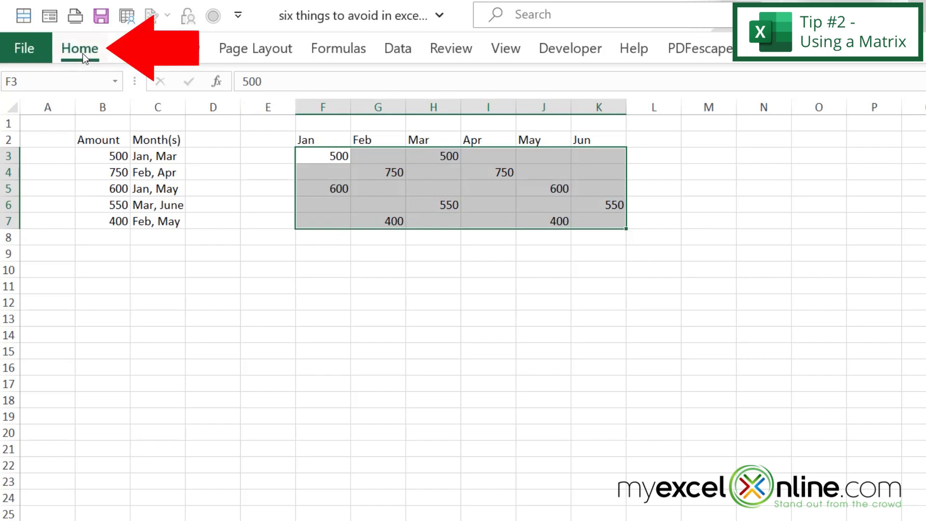
{"action": "left_click", "coordinate": [501, 83]}
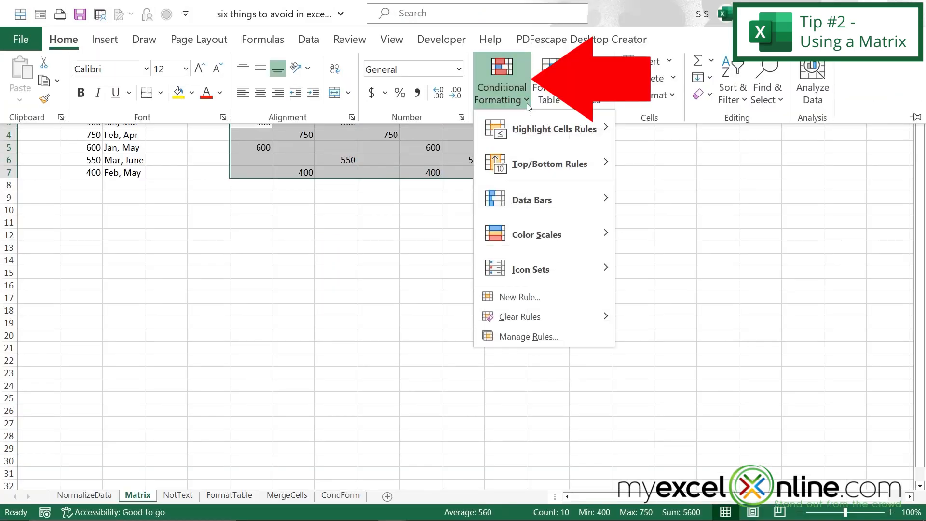
{"action": "mouse_move", "coordinate": [528, 134]}
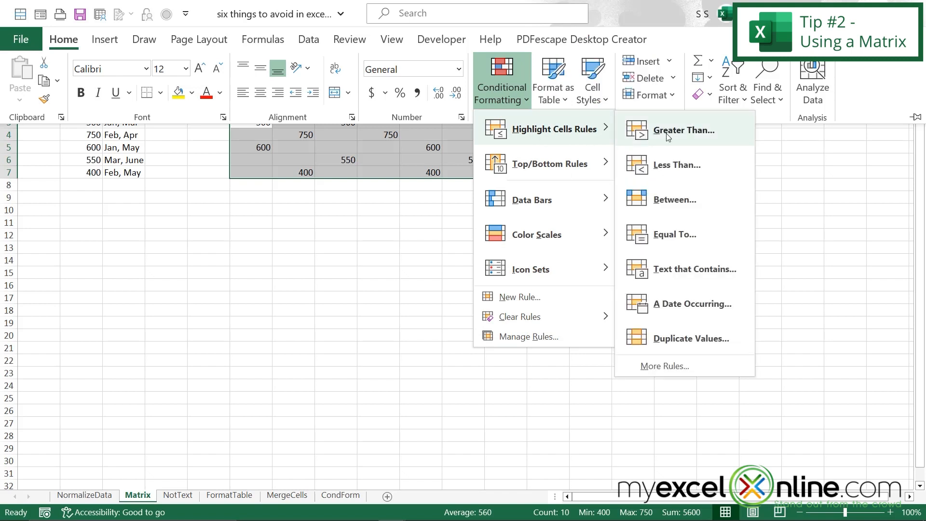
{"action": "left_click", "coordinate": [684, 131]}
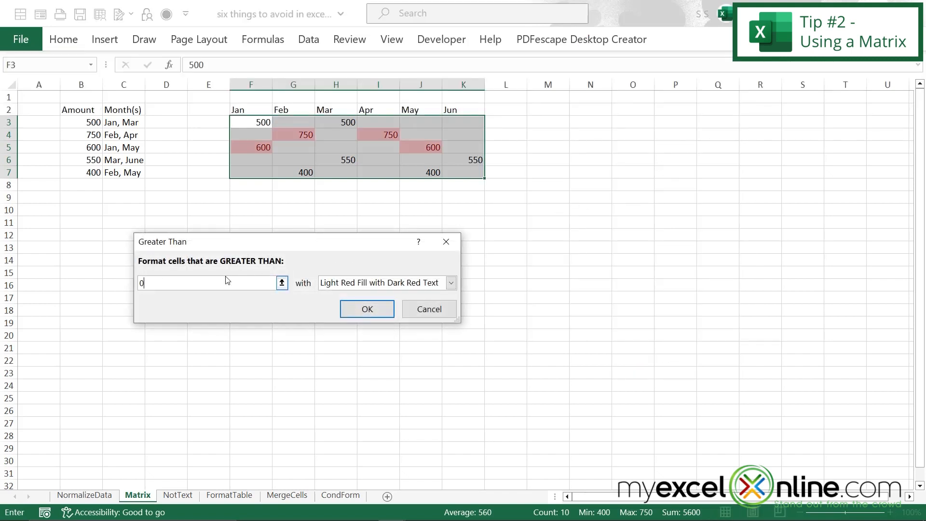
{"action": "left_click", "coordinate": [367, 309]}
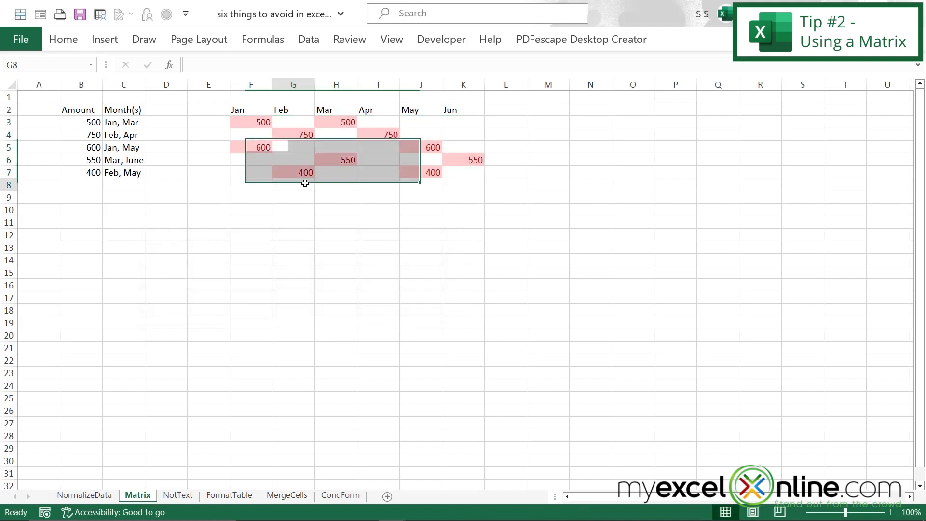
{"action": "left_click", "coordinate": [251, 109]}
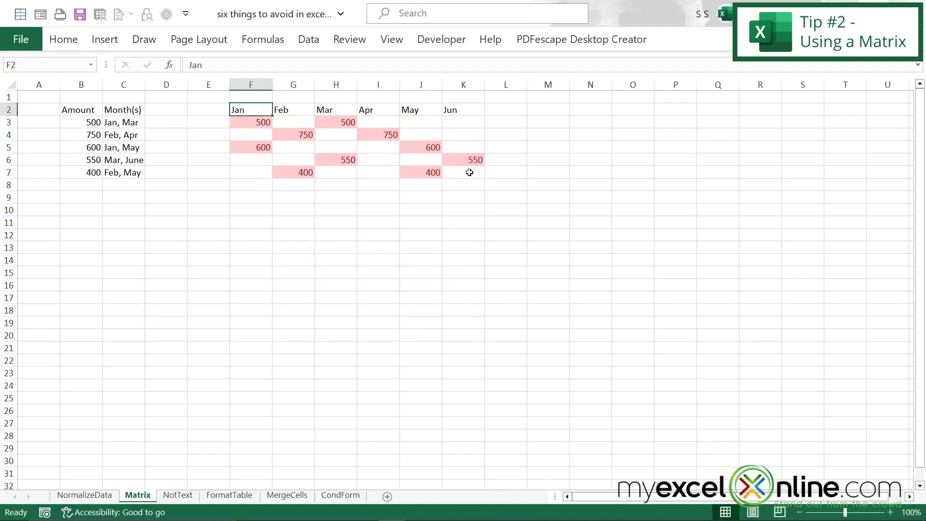
{"action": "mouse_move", "coordinate": [447, 180]}
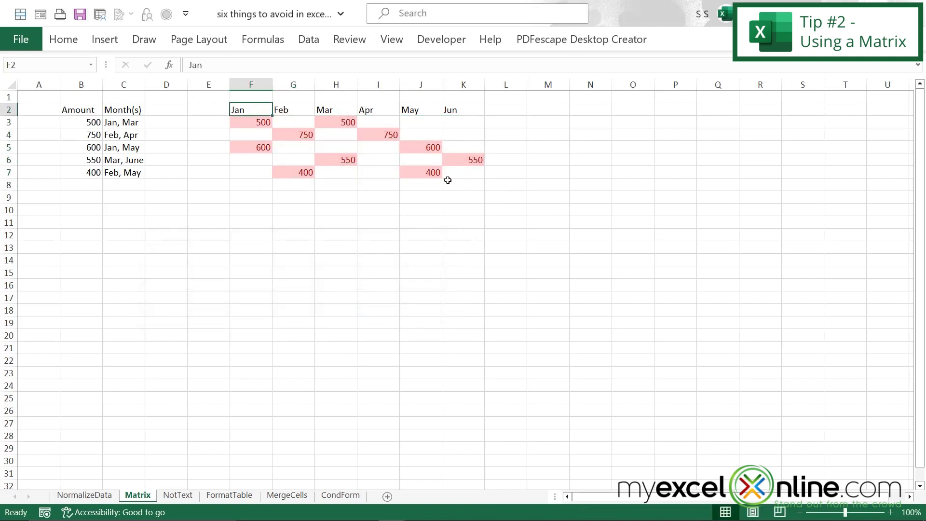
{"action": "left_click", "coordinate": [177, 494]}
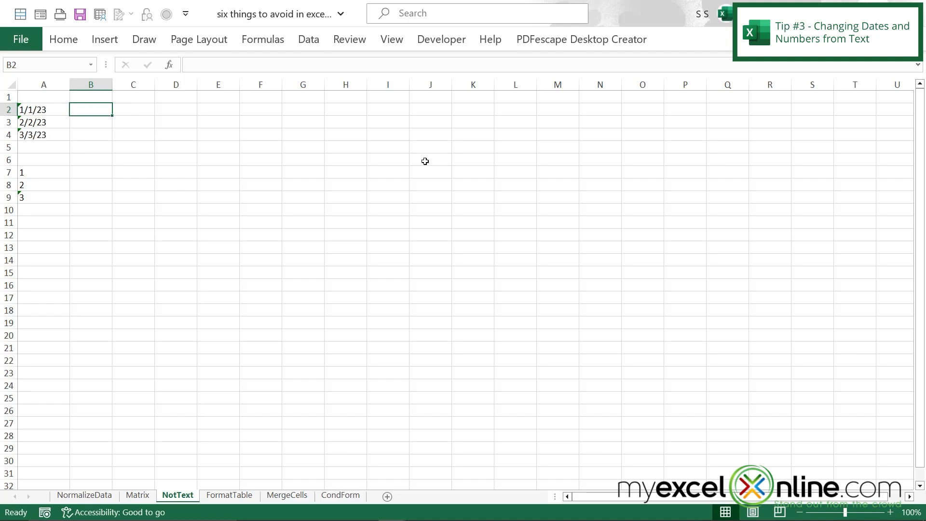
{"action": "mouse_move", "coordinate": [95, 154]}
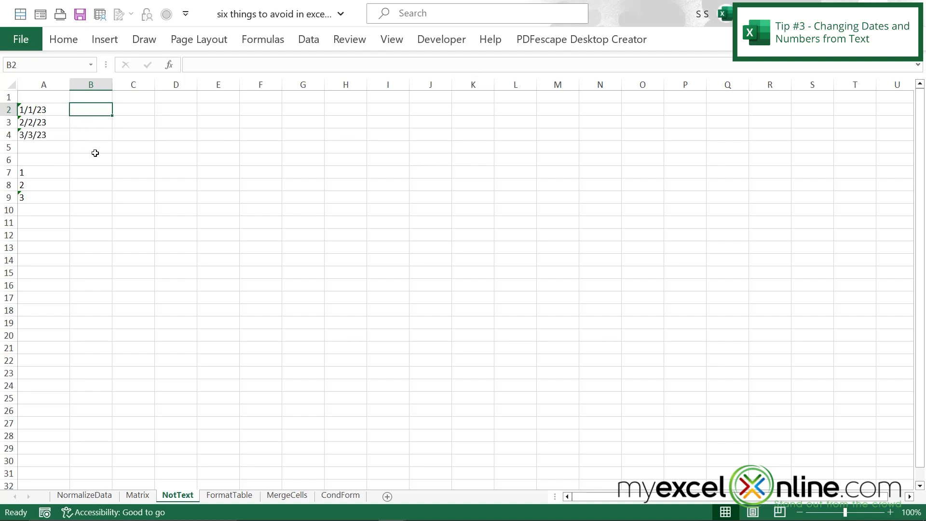
{"action": "mouse_move", "coordinate": [39, 109]}
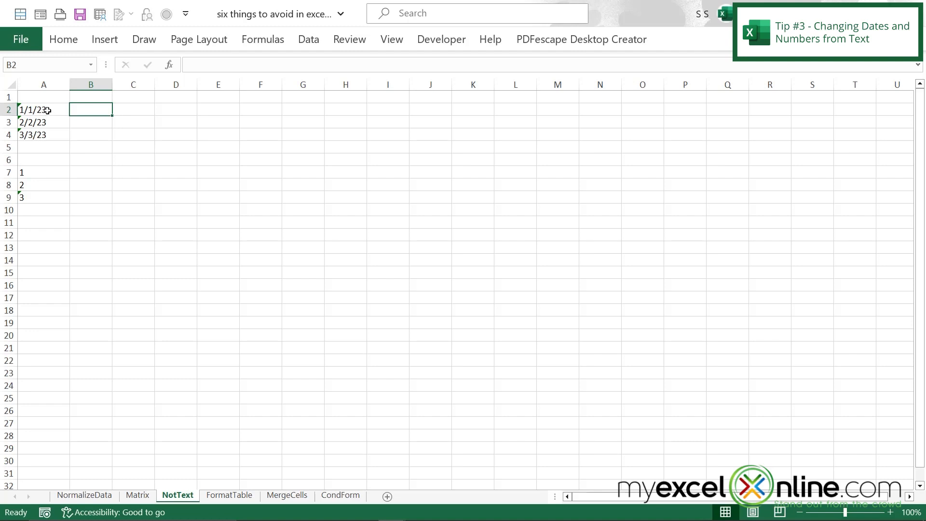
{"action": "left_click_drag", "start_coordinate": [44, 109], "coordinate": [44, 135]}
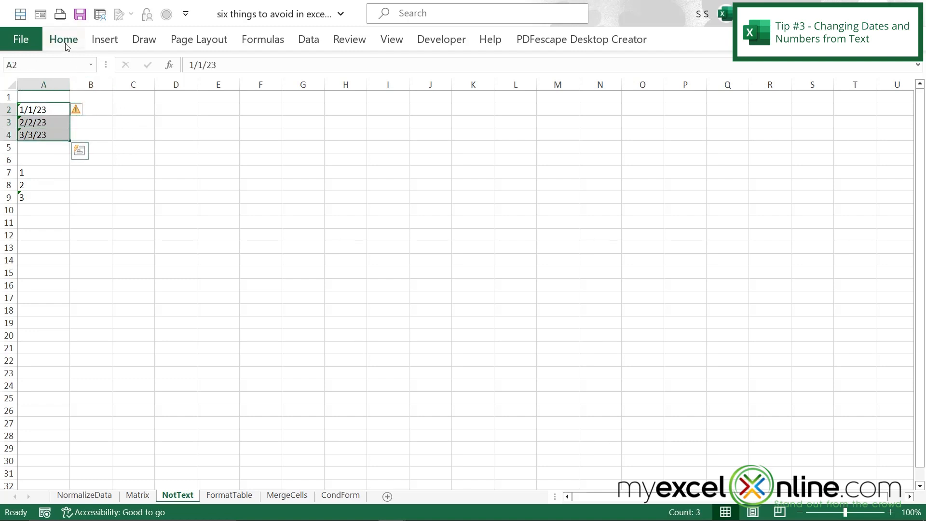
{"action": "left_click", "coordinate": [63, 39]}
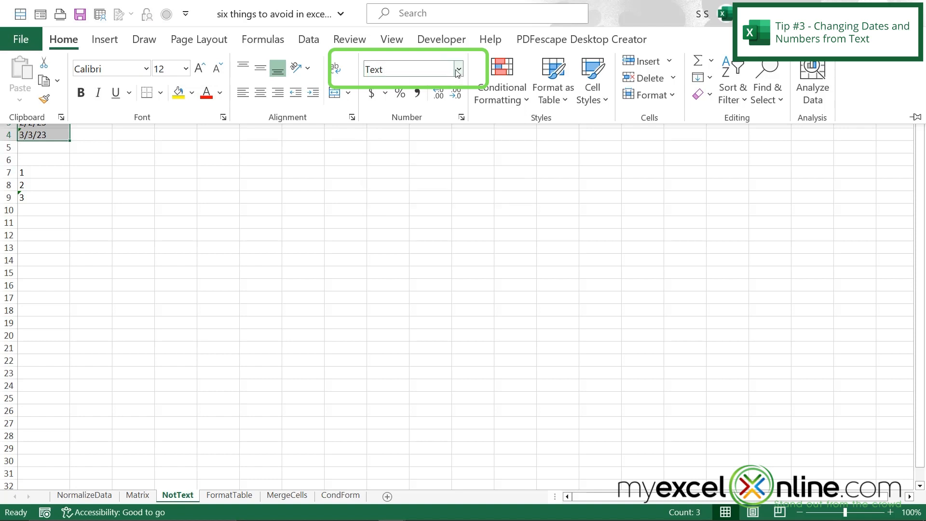
{"action": "left_click", "coordinate": [457, 68]}
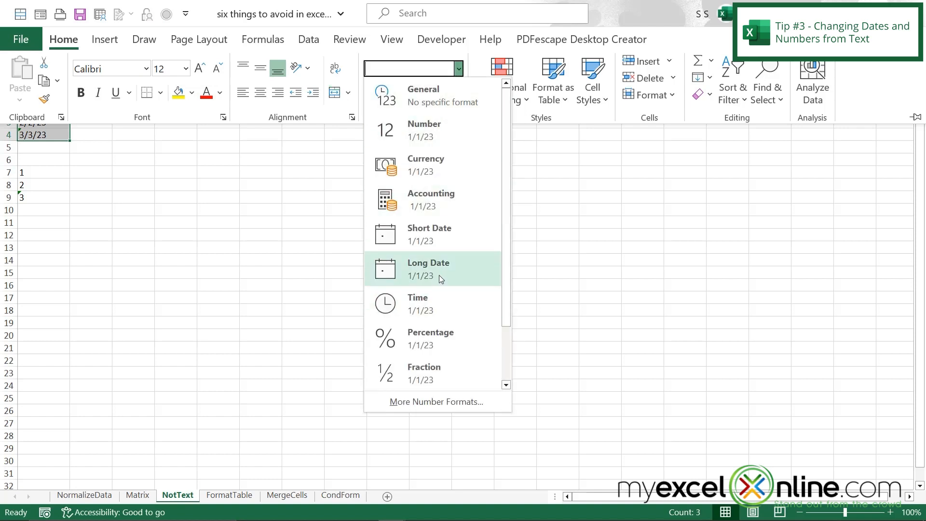
{"action": "left_click", "coordinate": [428, 268]}
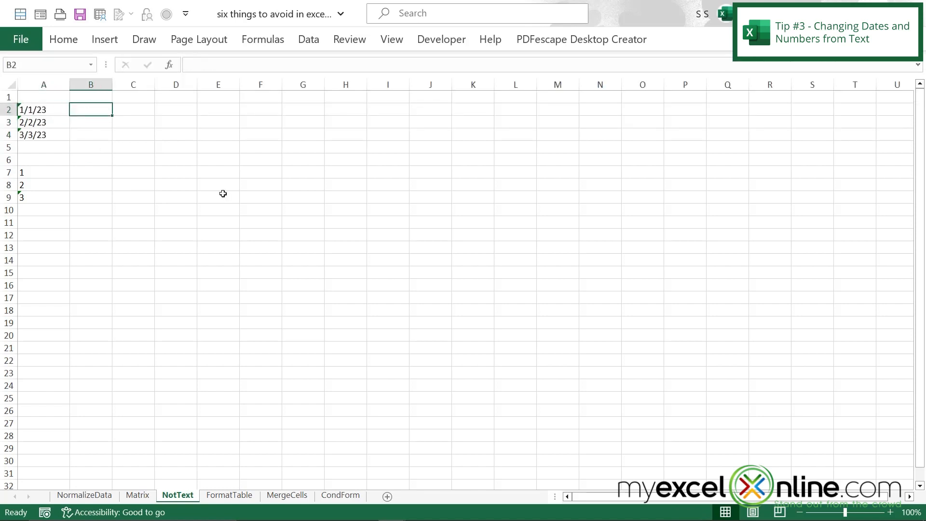
{"action": "type", "text": "=A2+"}
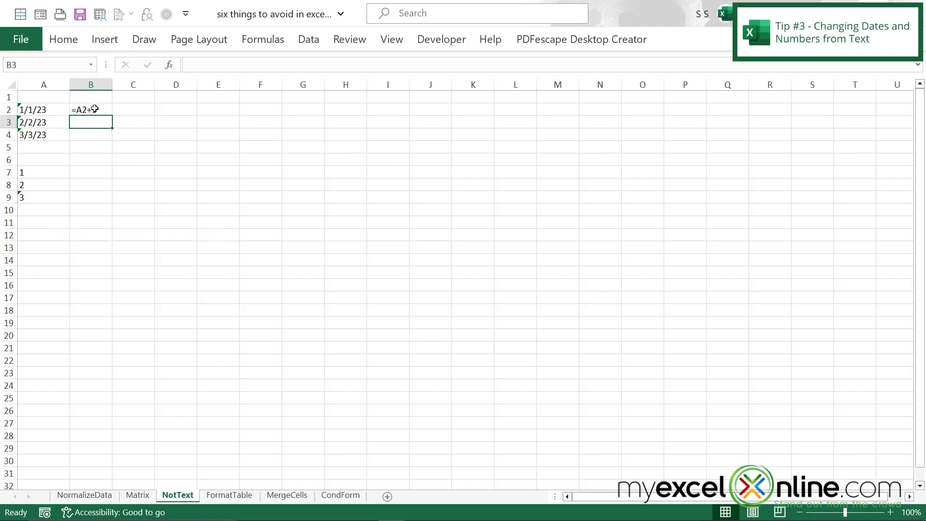
{"action": "type", "text": "1"}
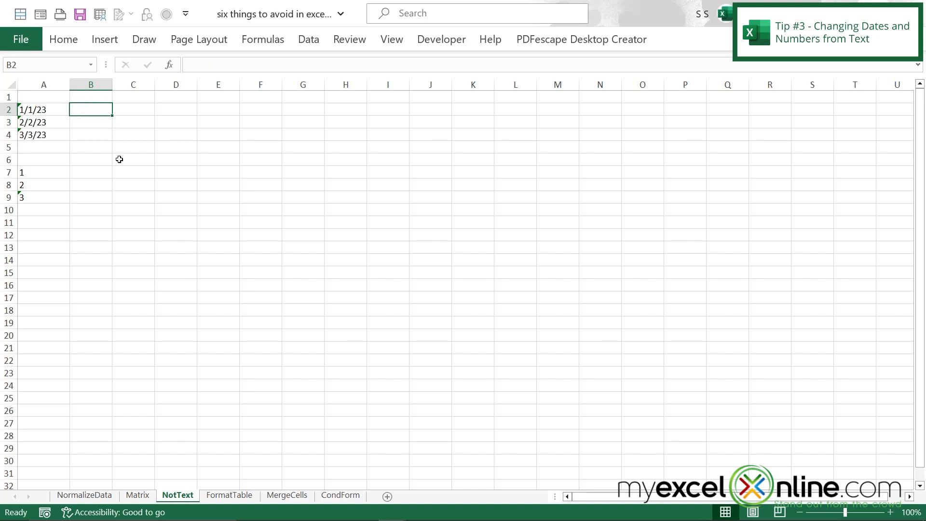
Check the text-date warning on A2 and enter =A2 in B2 to return the real date 1/2/2023.
{"action": "left_click", "coordinate": [44, 109]}
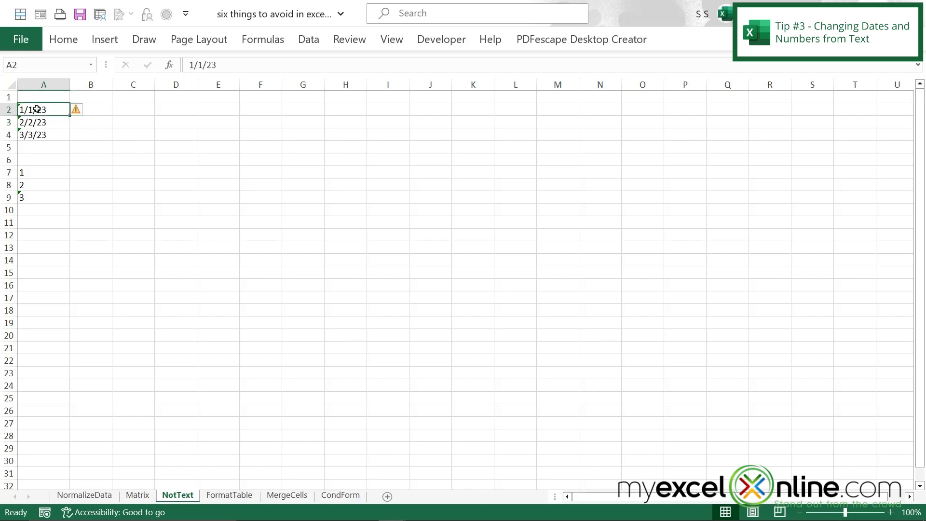
{"action": "mouse_move", "coordinate": [76, 110]}
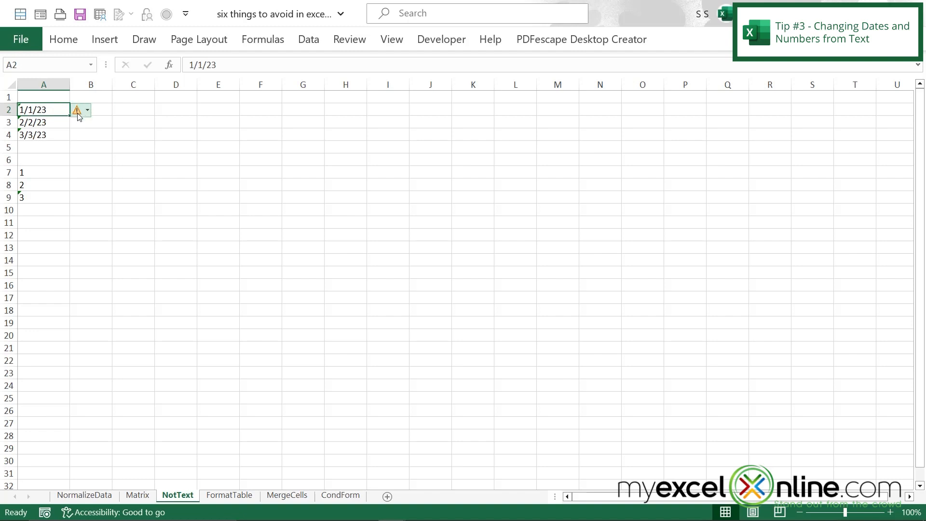
{"action": "left_click", "coordinate": [86, 110]}
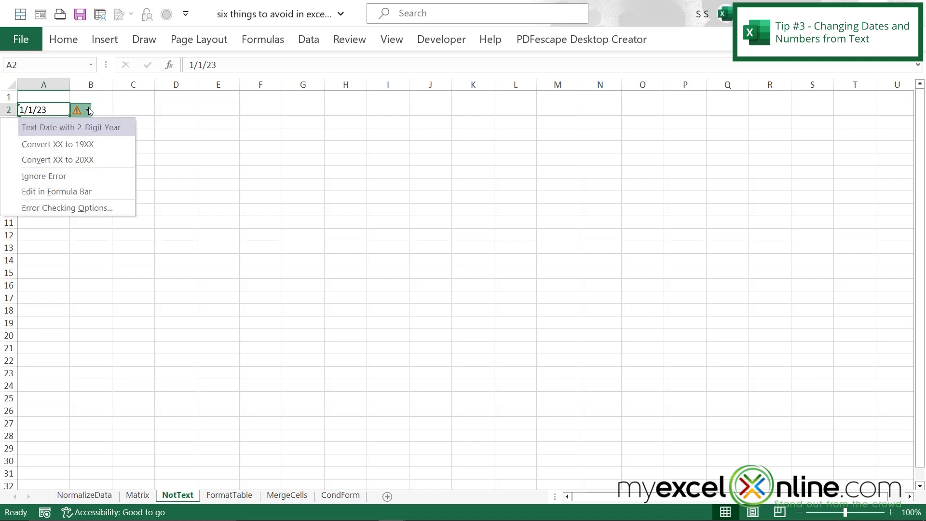
{"action": "mouse_move", "coordinate": [67, 160]}
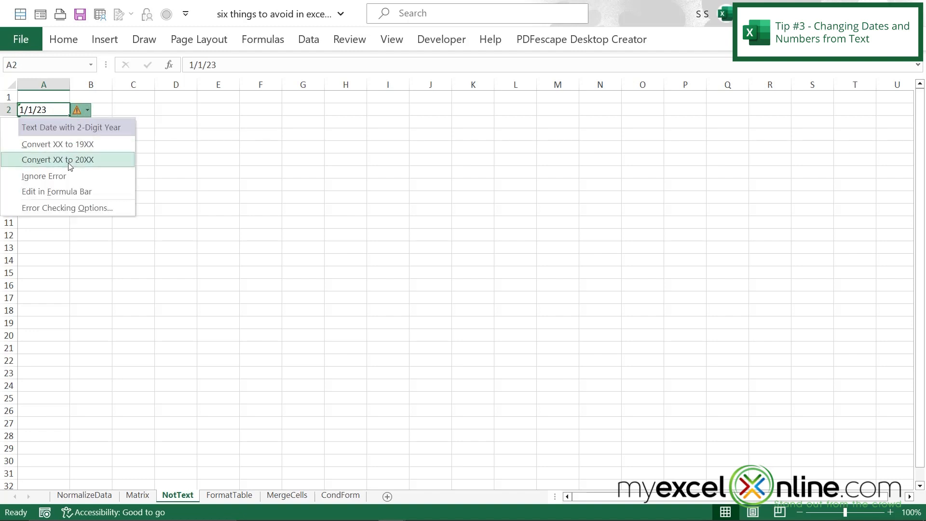
{"action": "mouse_move", "coordinate": [87, 164]}
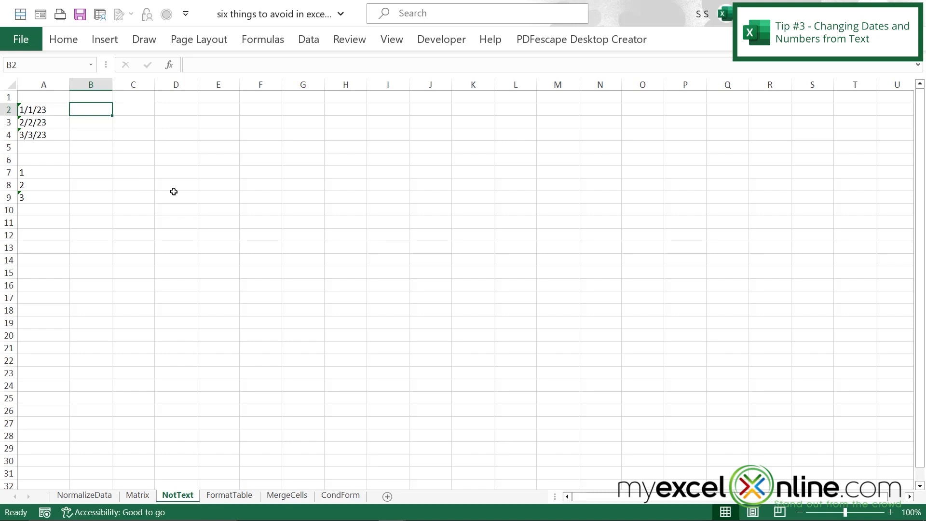
{"action": "type", "text": "=A2"}
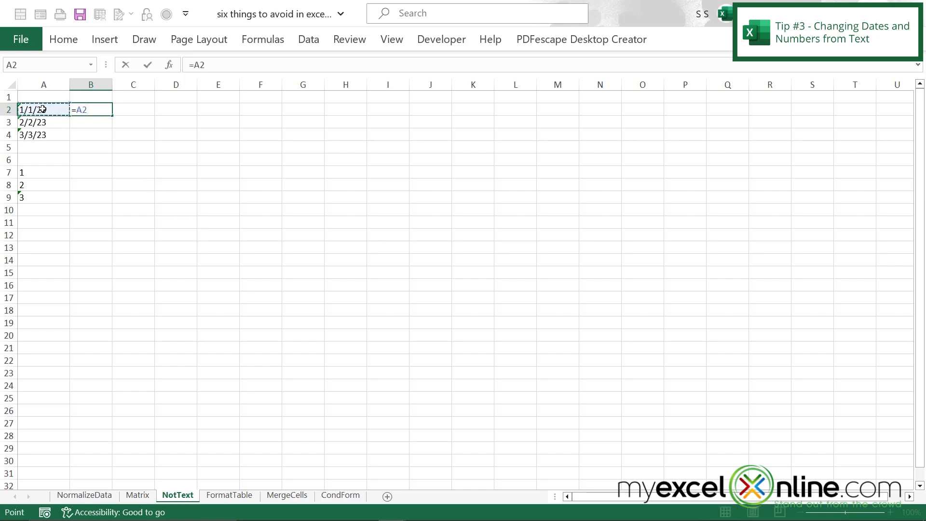
{"action": "key", "text": "enter"}
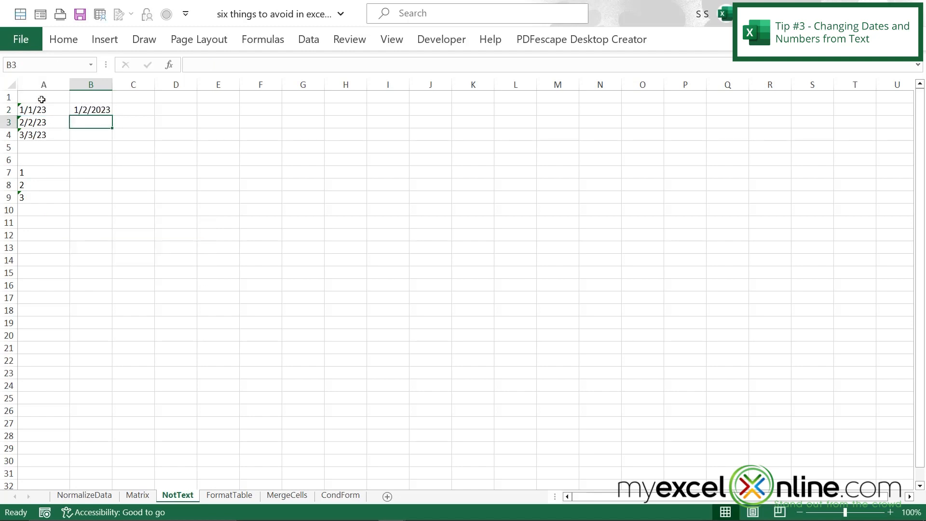
{"action": "mouse_move", "coordinate": [43, 130]}
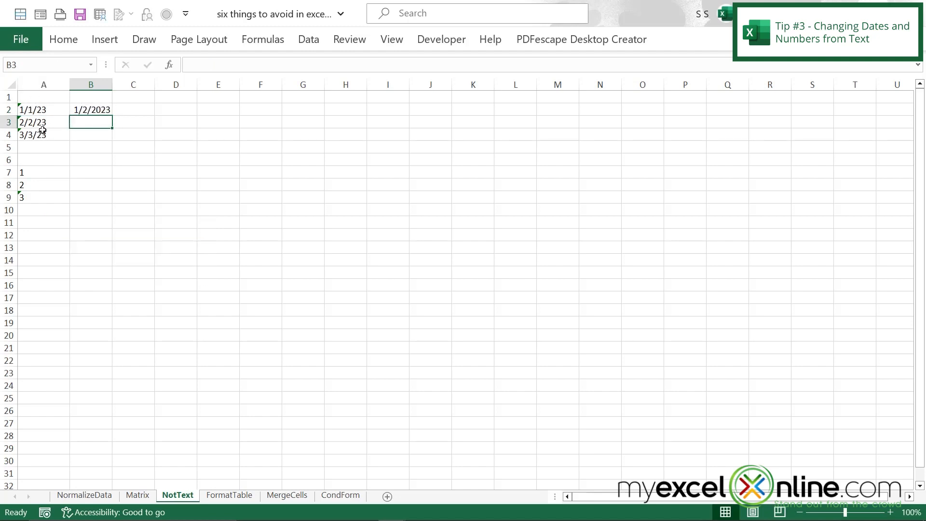
Apply the Number format to the text numbers in A7:A9.
{"action": "left_click_drag", "start_coordinate": [43, 172], "coordinate": [43, 196]}
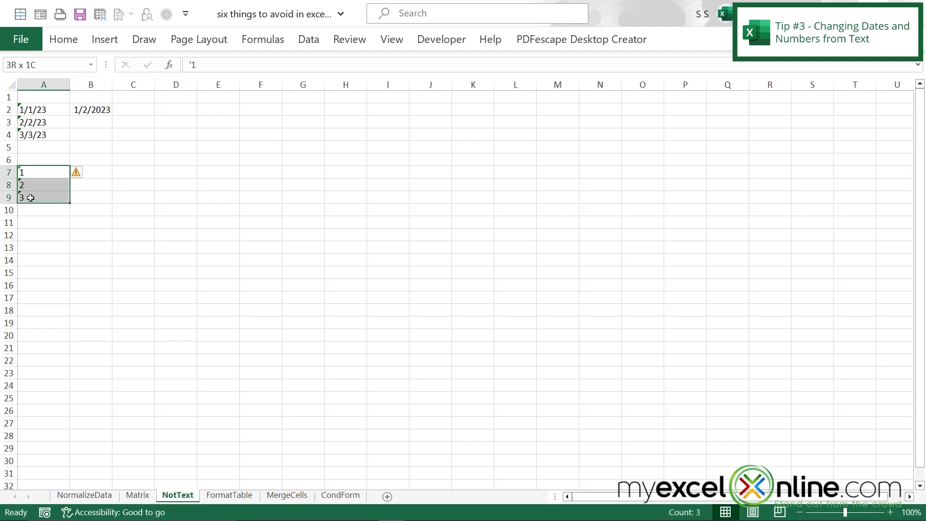
{"action": "left_click", "coordinate": [64, 39]}
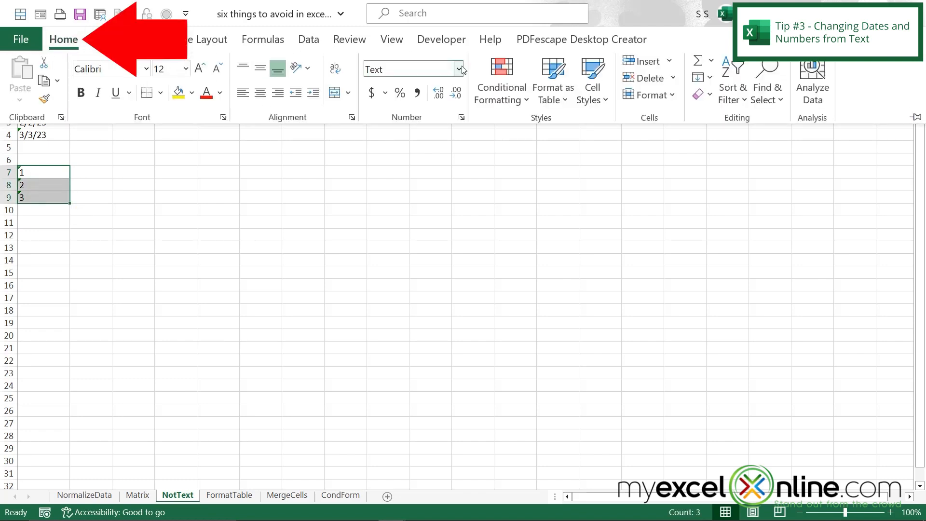
{"action": "left_click", "coordinate": [460, 68]}
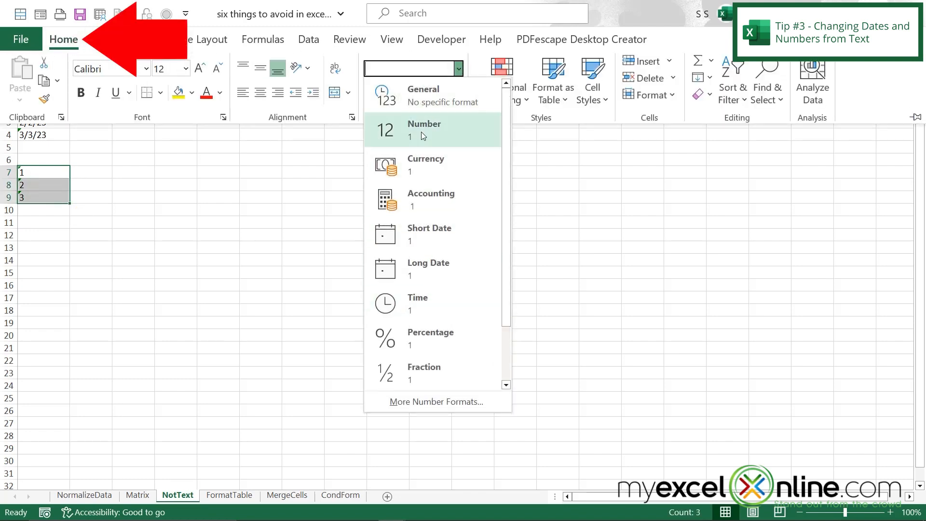
{"action": "left_click", "coordinate": [424, 129]}
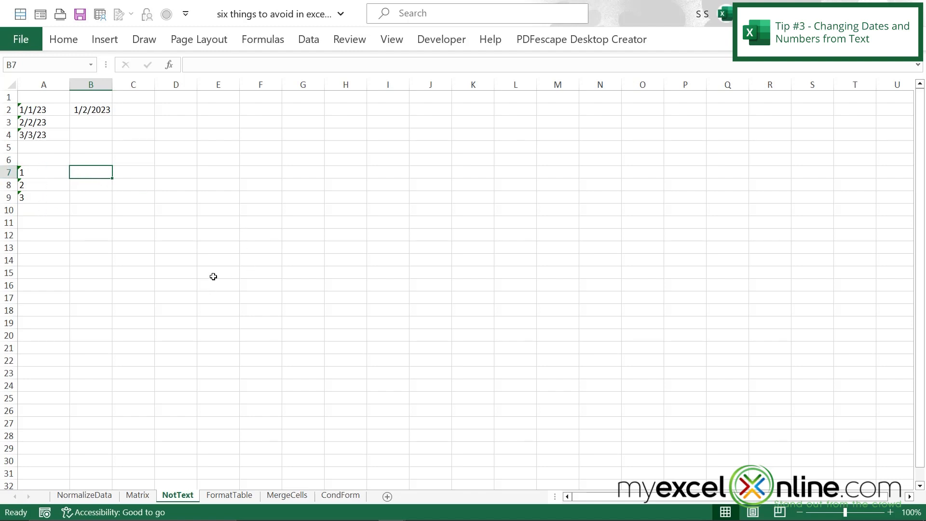
{"action": "mouse_move", "coordinate": [215, 239]}
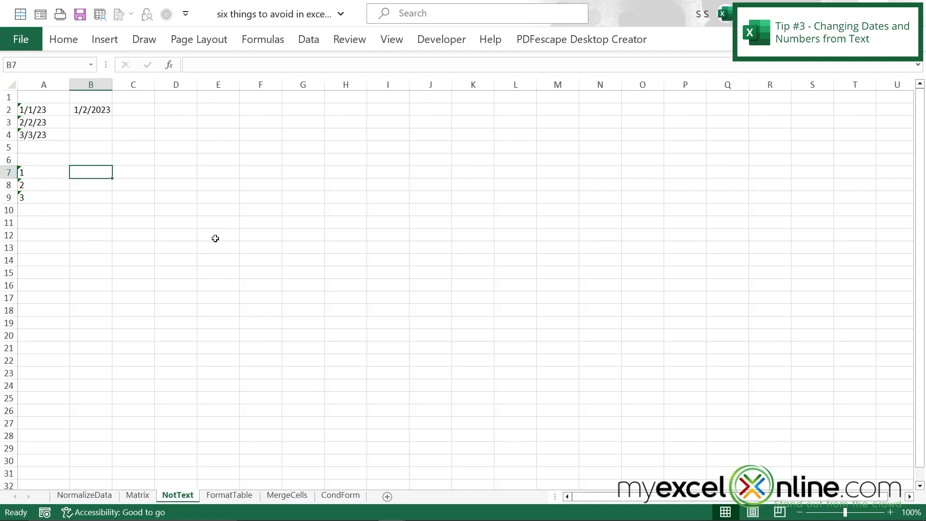
Enter =A7*1 in B7 and fill it down to B9 to get real numbers 1, 2, 3.
{"action": "type", "text": "="}
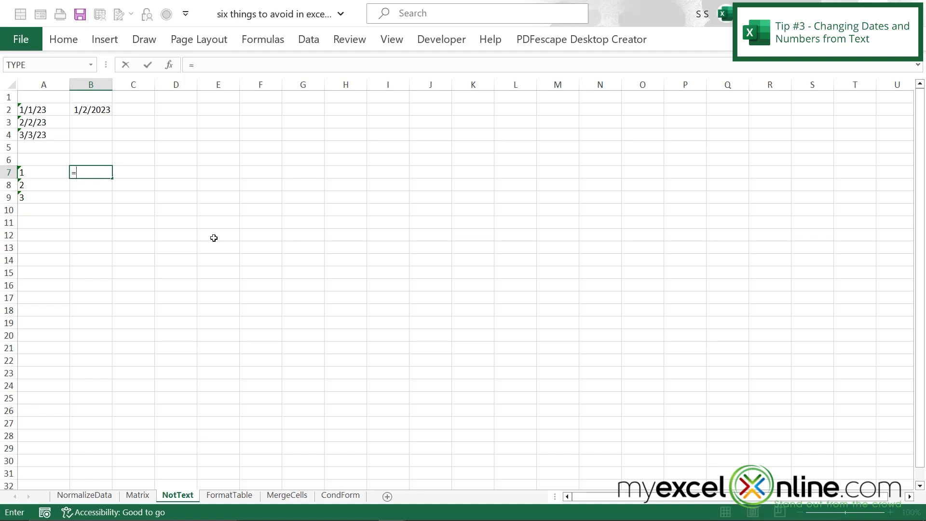
{"action": "type", "text": "A7*1"}
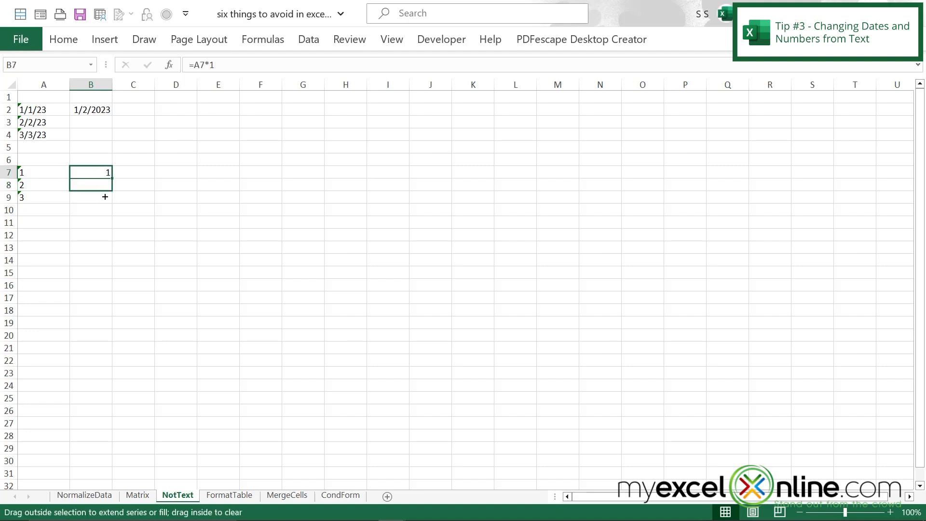
{"action": "left_click_drag", "start_coordinate": [91, 172], "coordinate": [91, 197]}
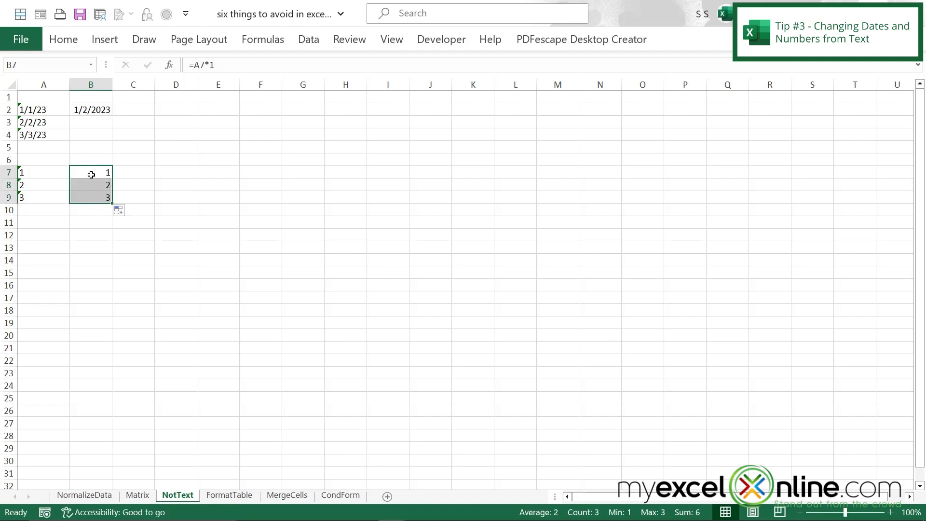
{"action": "left_click", "coordinate": [133, 172]}
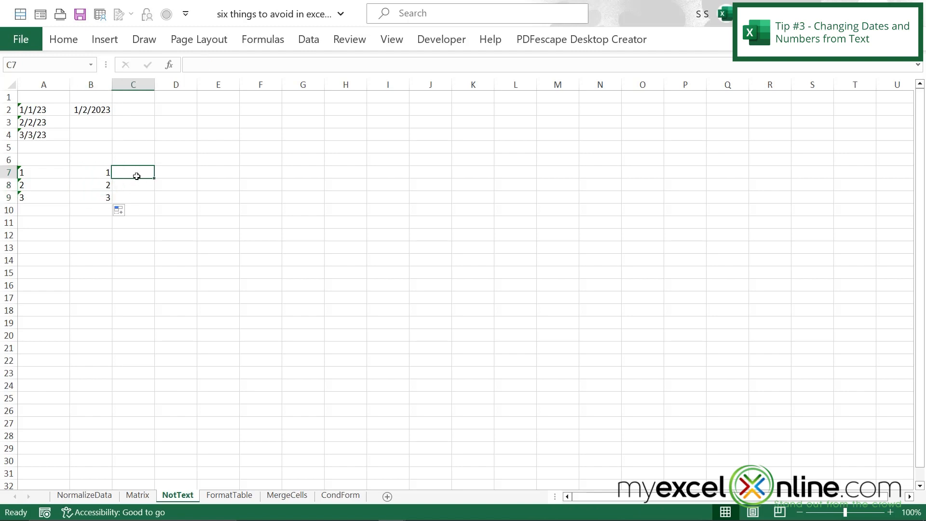
{"action": "mouse_move", "coordinate": [127, 184]}
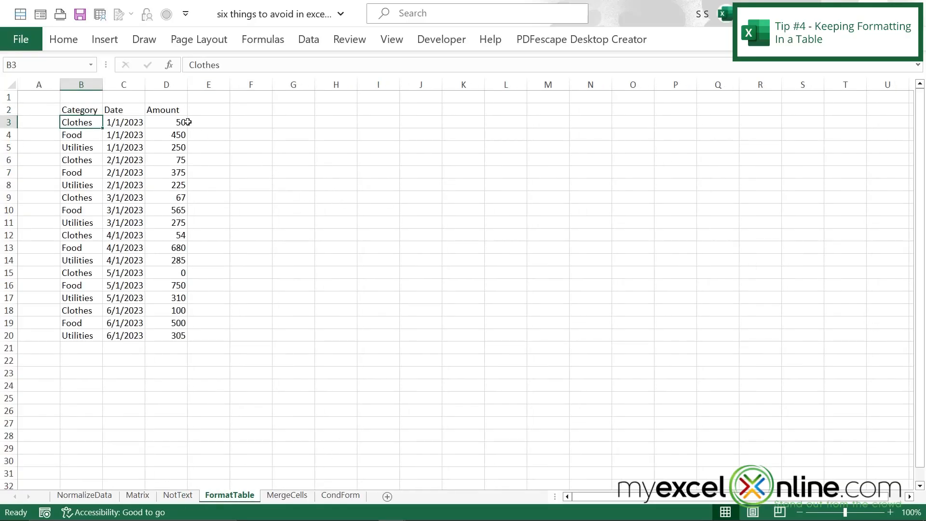
Try fill and Currency formatting on the Amount column D, then undo it.
{"action": "left_click", "coordinate": [166, 84]}
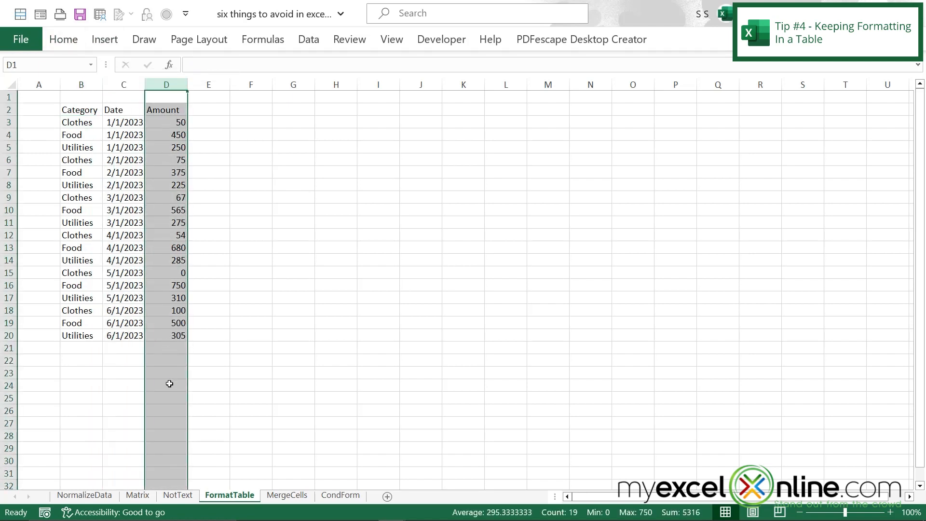
{"action": "mouse_move", "coordinate": [117, 50]}
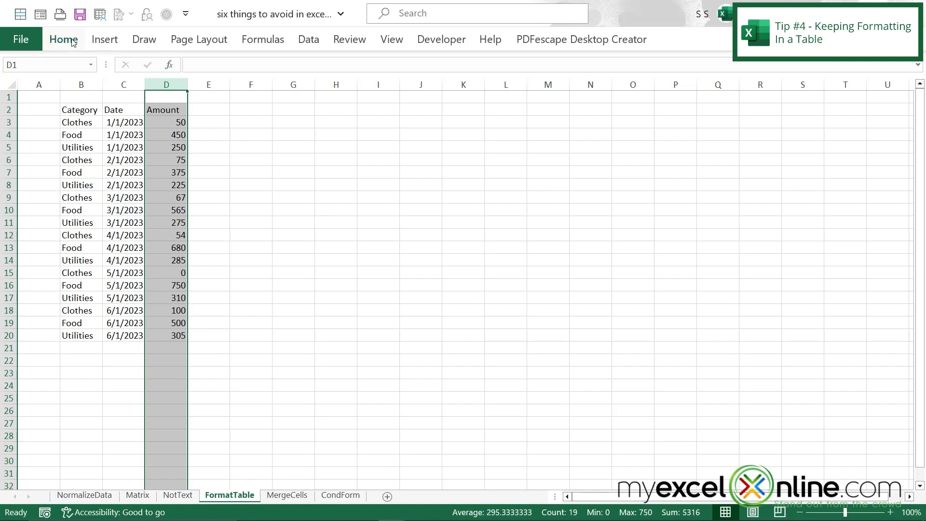
{"action": "left_click", "coordinate": [64, 39]}
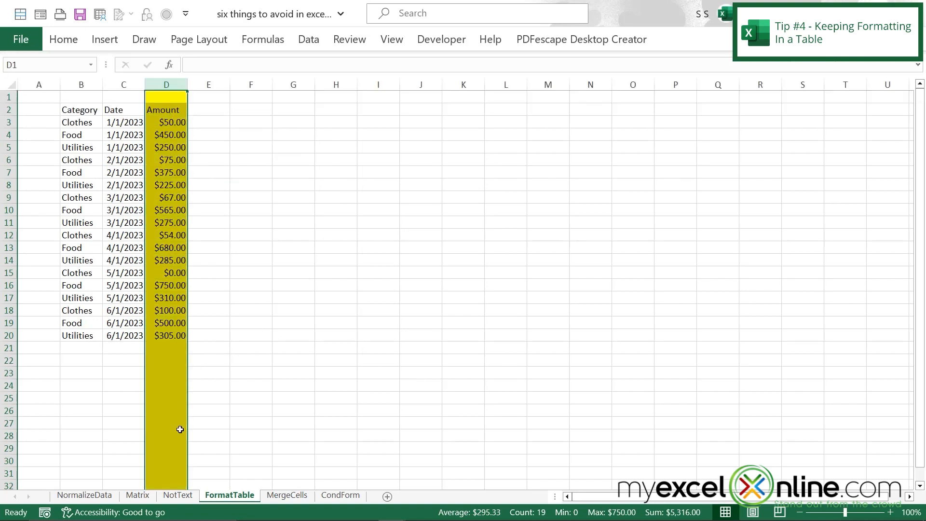
{"action": "scroll", "scroll_direction": "down", "scroll_amount": 3}
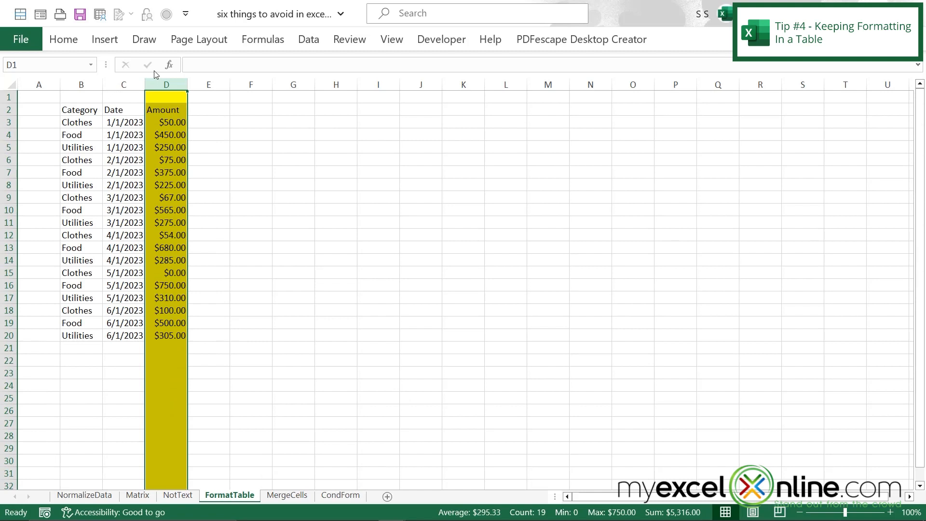
{"action": "key", "text": "ctrl+z"}
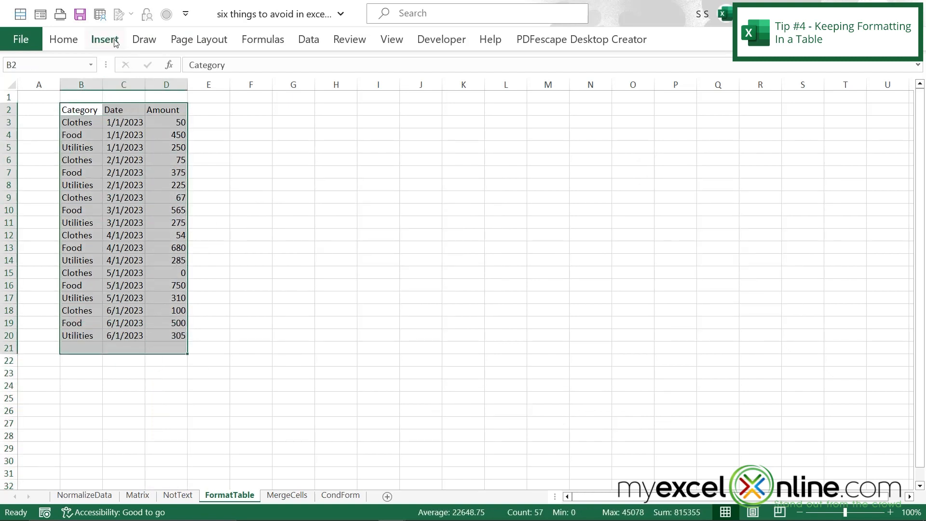
Convert B2:D21 into a table with headers.
{"action": "left_click", "coordinate": [104, 39]}
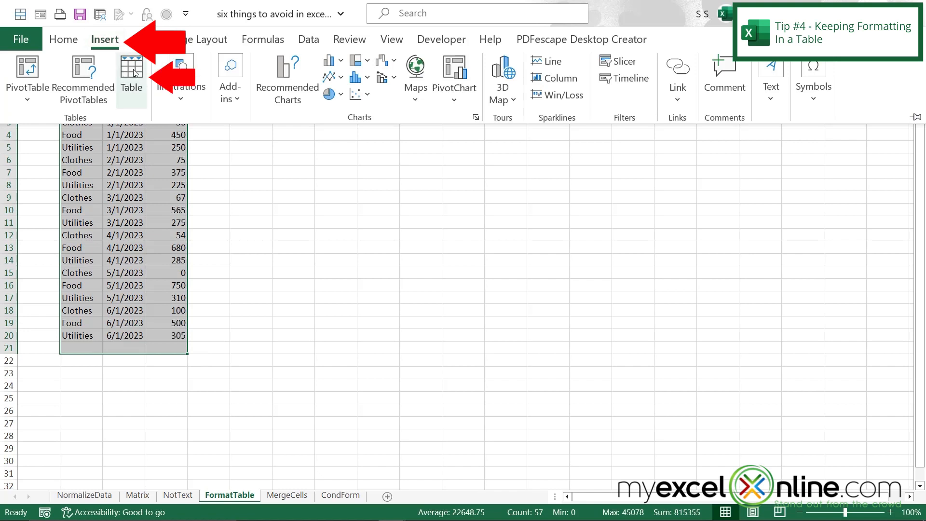
{"action": "left_click", "coordinate": [131, 77]}
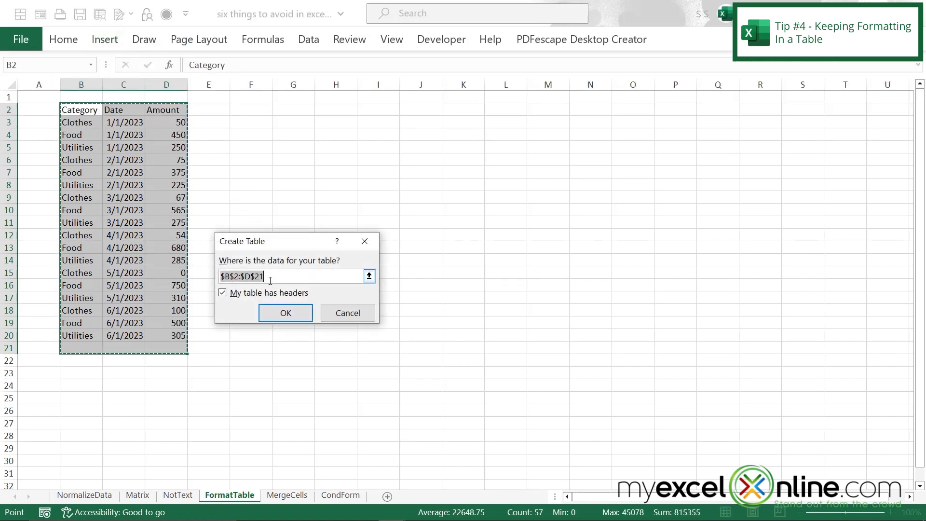
{"action": "left_click", "coordinate": [286, 313]}
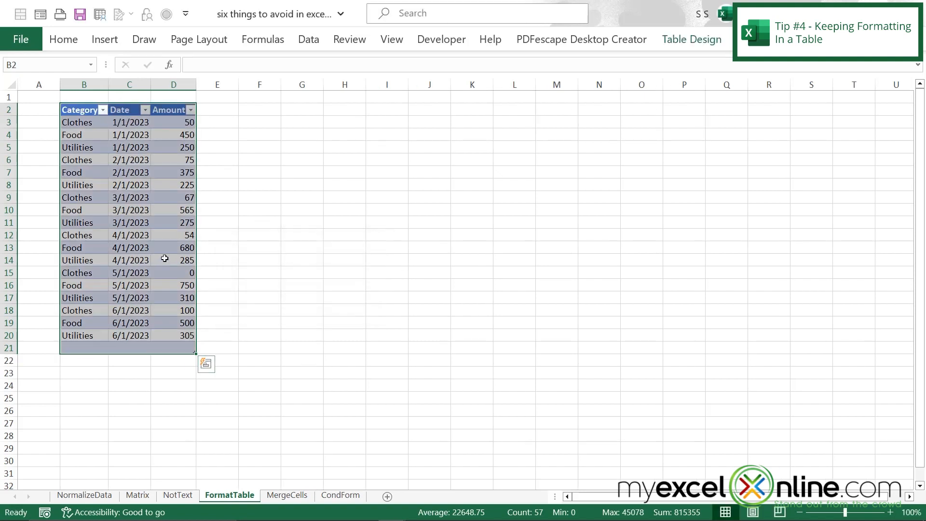
Give the table's Amount column a yellow fill and Currency format showing $50.00.
{"action": "left_click", "coordinate": [170, 109]}
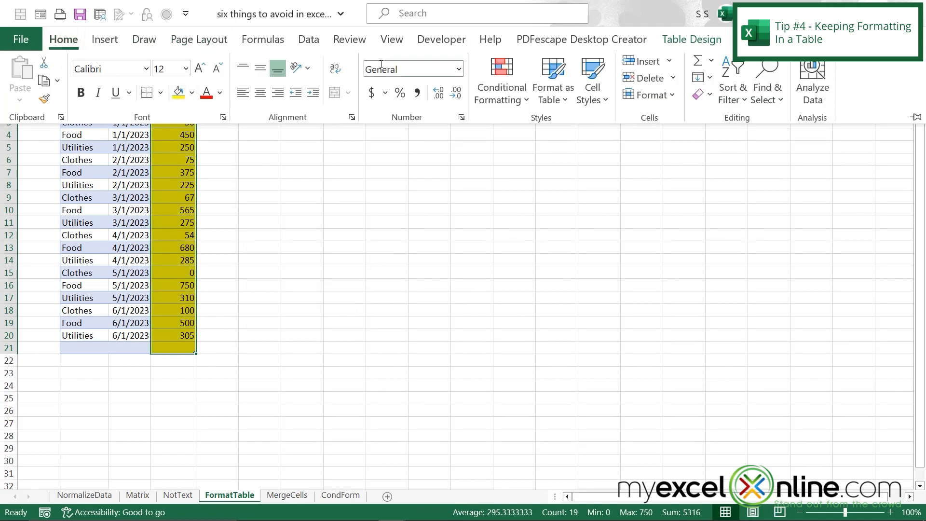
{"action": "left_click", "coordinate": [457, 68]}
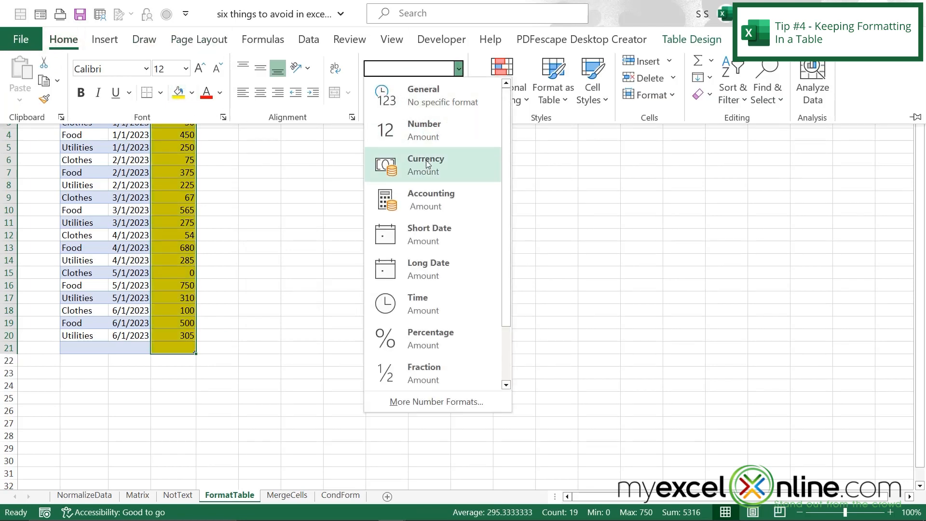
{"action": "left_click", "coordinate": [426, 164]}
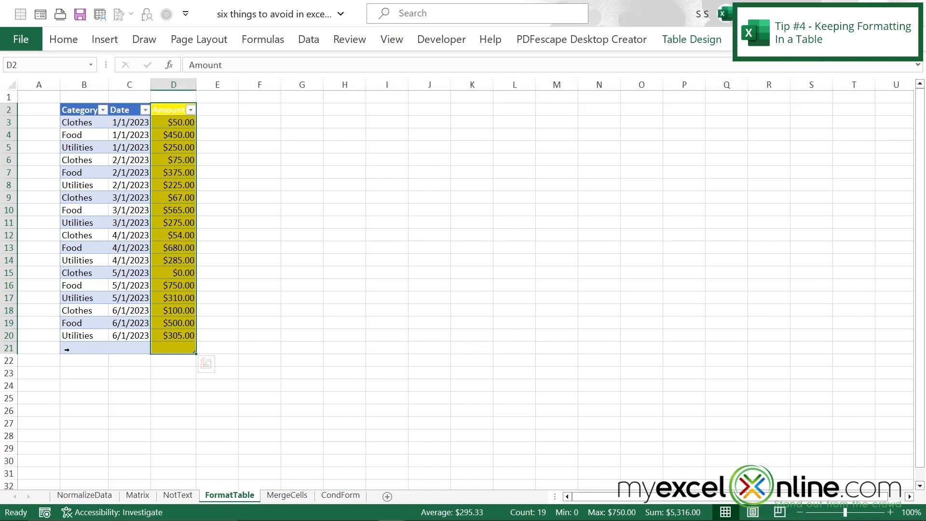
Add rows below the table for Food 300 and Utilities dated 7/1 so the table extends automatically.
{"action": "type", "text": "Food"}
{"action": "left_click", "coordinate": [129, 349]}
{"action": "type", "text": "7"}
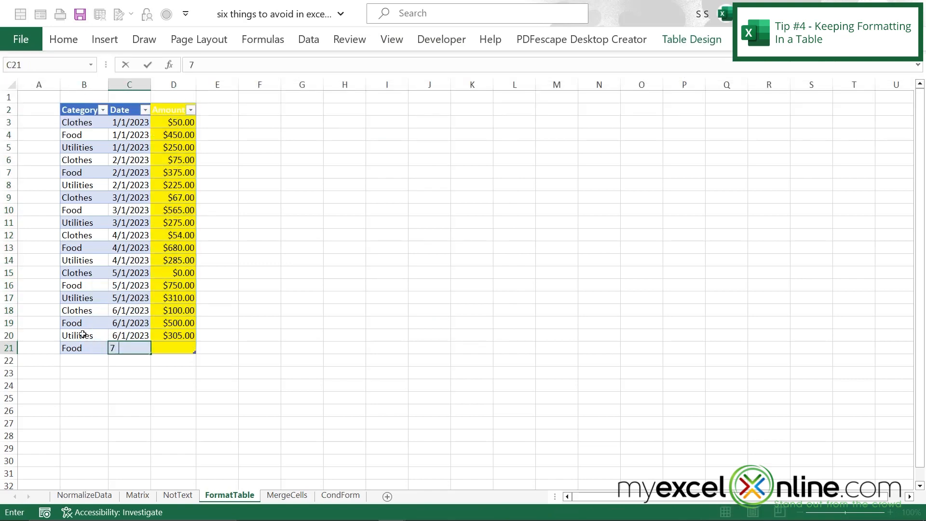
{"action": "type", "text": "300.00"}
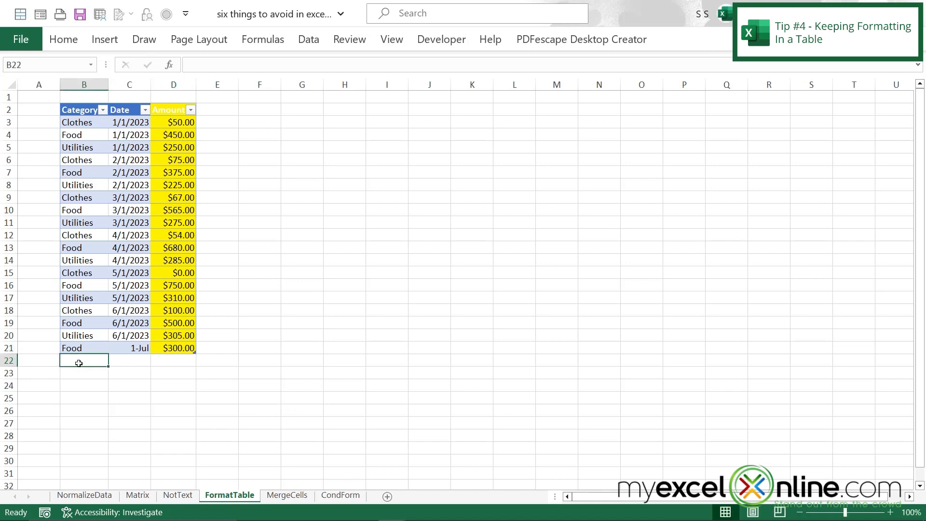
{"action": "type", "text": "Utilities"}
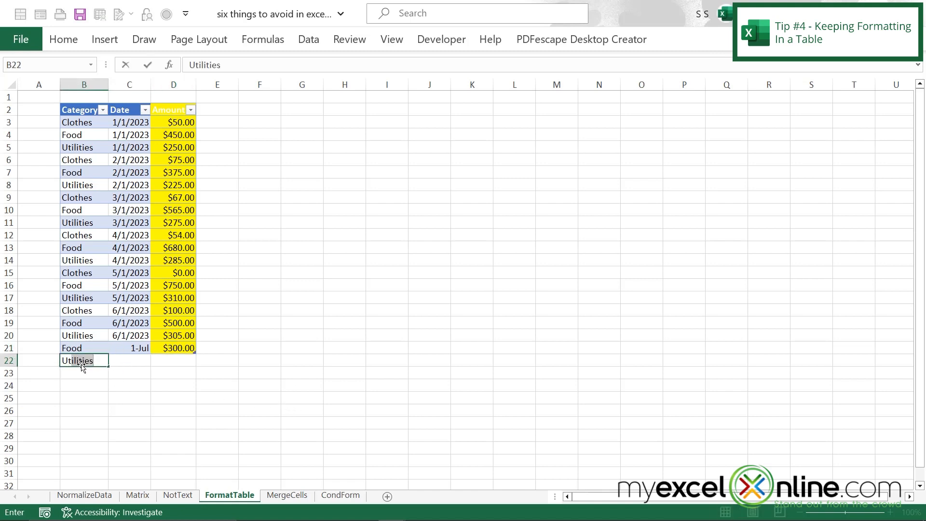
{"action": "type", "text": "7/1/2023"}
{"action": "left_click", "coordinate": [173, 361]}
{"action": "type", "text": "$400.00"}
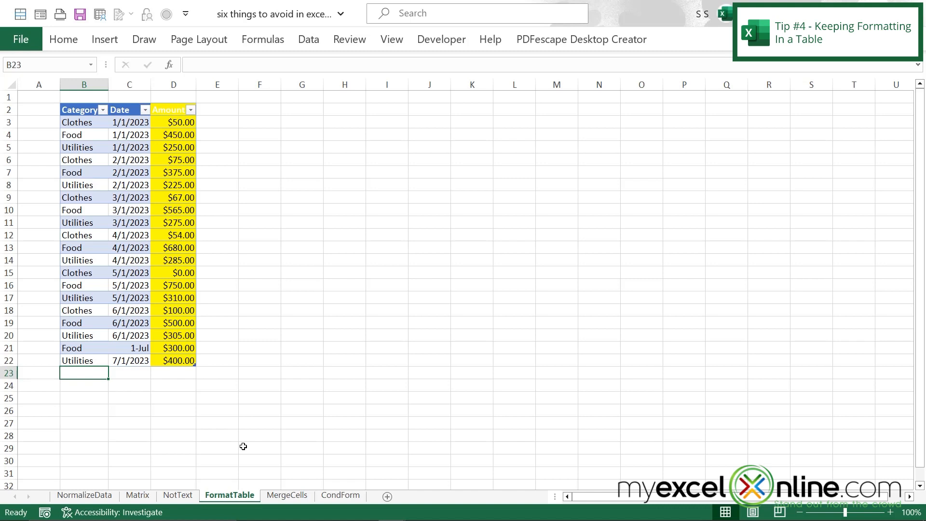
Add a Clothes 200 row, then move to the MergeCells sheet.
{"action": "type", "text": "Clothes"}
{"action": "left_click", "coordinate": [129, 372]}
{"action": "type", "text": "7/1"}
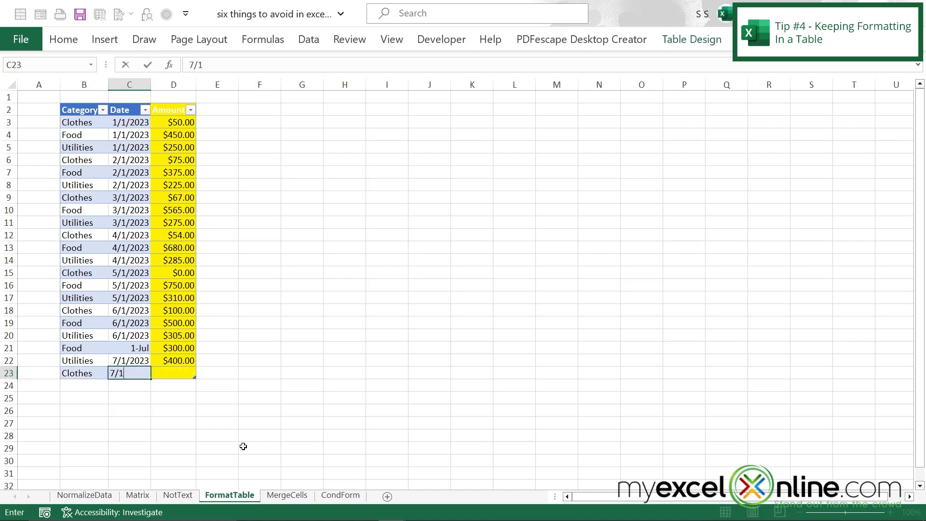
{"action": "type", "text": "200.00"}
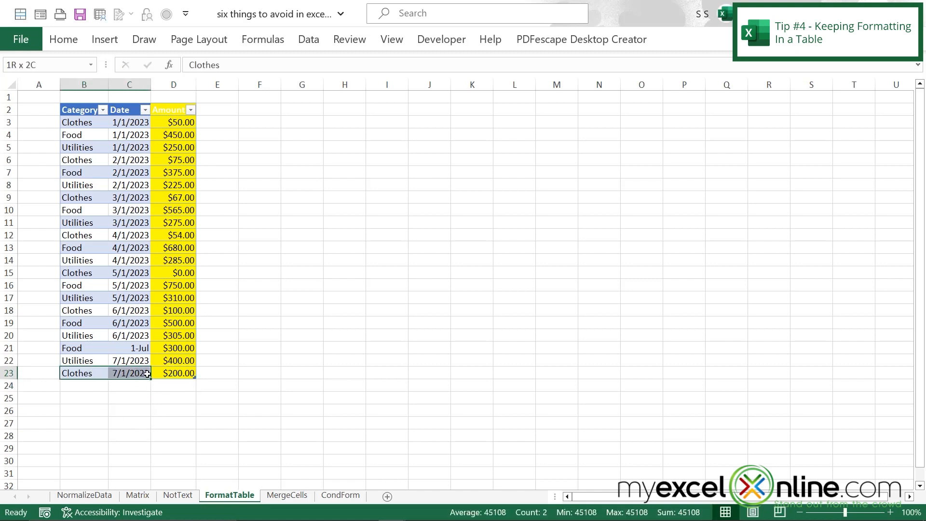
{"action": "left_click", "coordinate": [83, 373]}
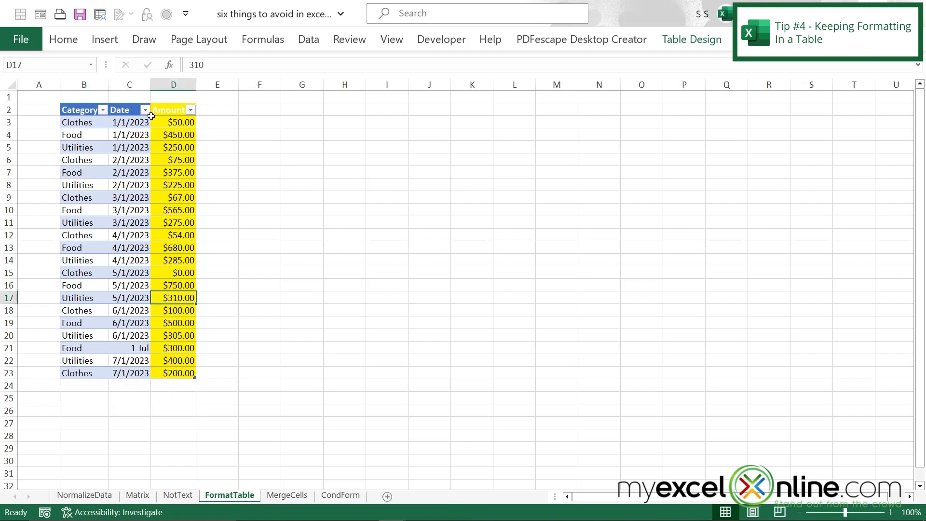
{"action": "mouse_move", "coordinate": [173, 402]}
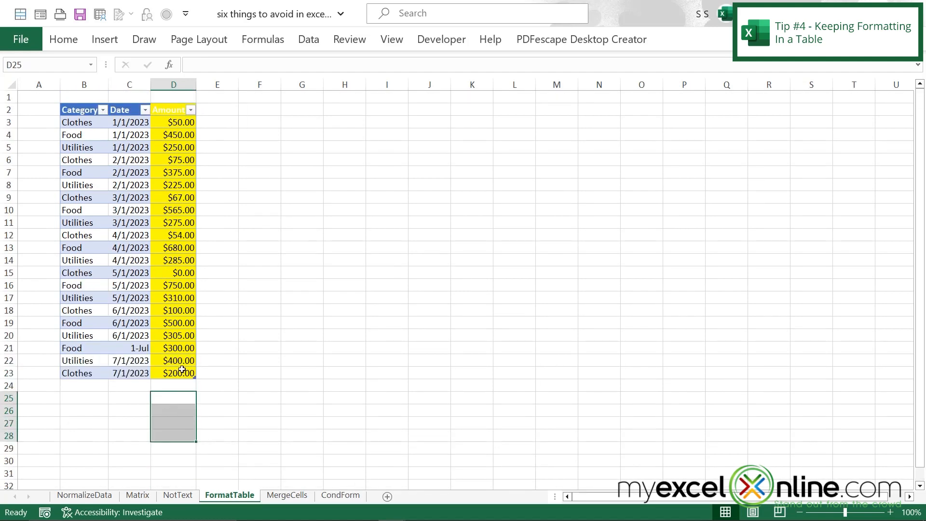
{"action": "left_click", "coordinate": [287, 495]}
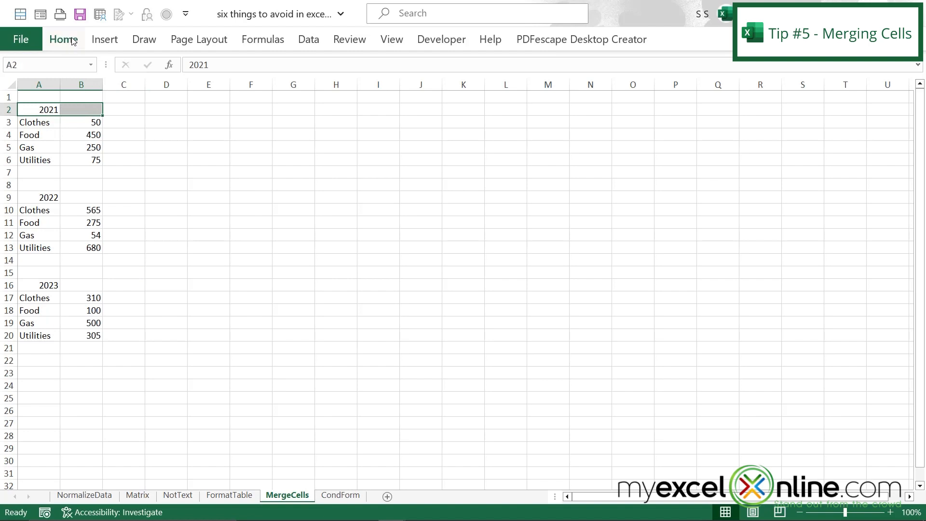
Merge and center the 2021 header across A2:B2, then try selecting column B's amounts.
{"action": "left_click", "coordinate": [64, 39]}
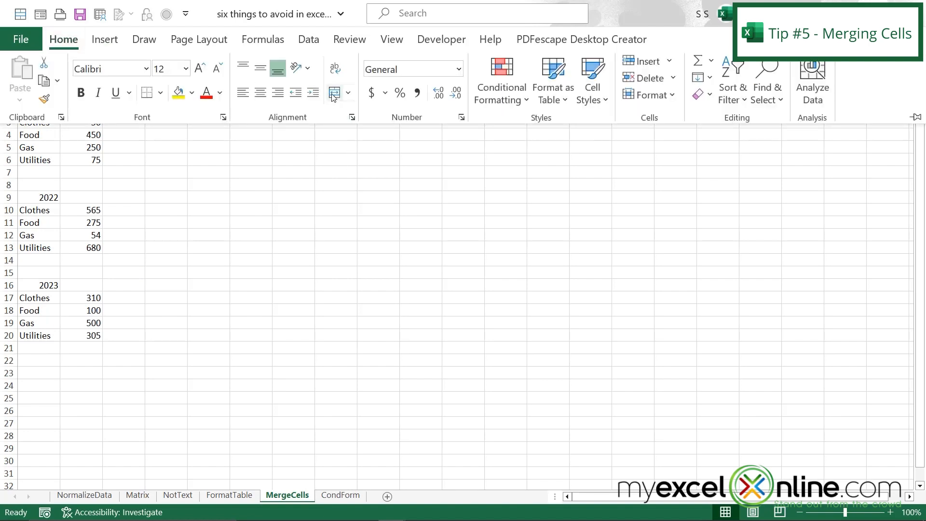
{"action": "mouse_move", "coordinate": [333, 93]}
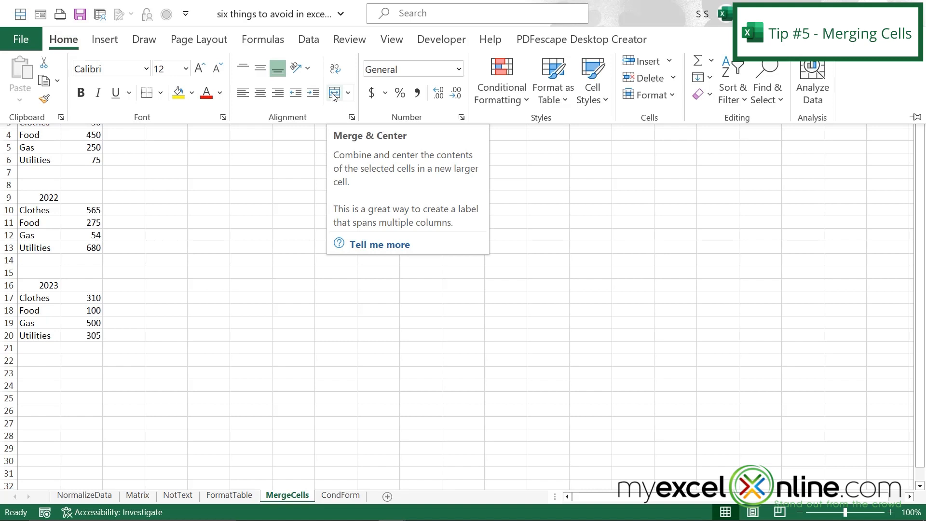
{"action": "left_click", "coordinate": [38, 197]}
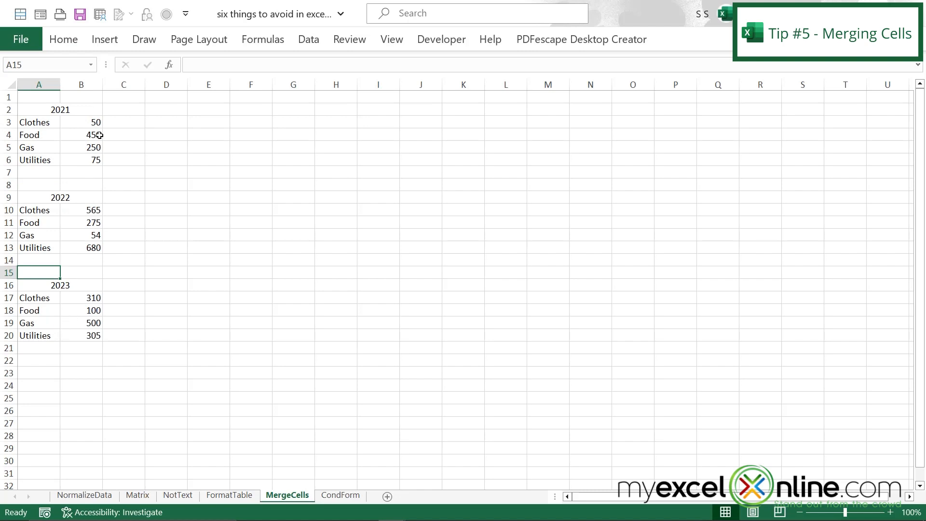
{"action": "left_click_drag", "start_coordinate": [38, 123], "coordinate": [81, 197]}
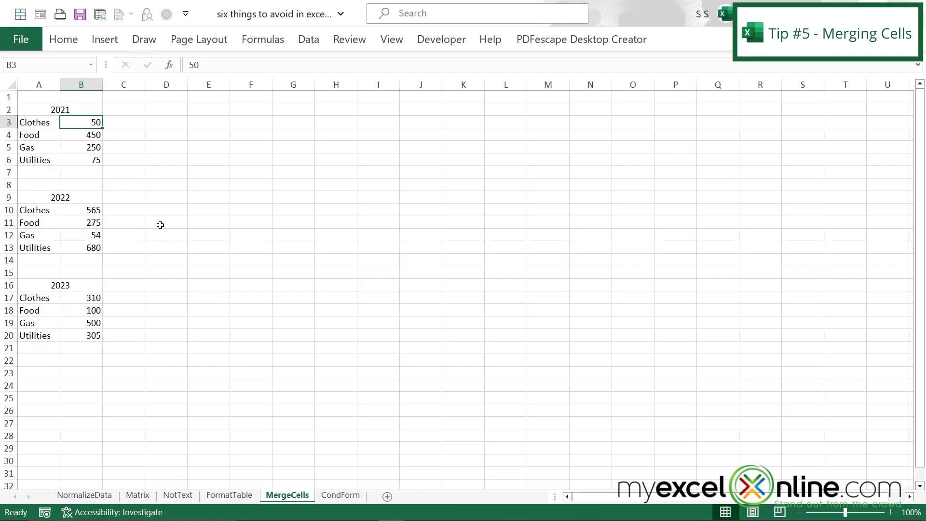
Undo the merge and set the 2021 header A2:B2 to Center Across Selection instead.
{"action": "key", "text": "ctrl+z"}
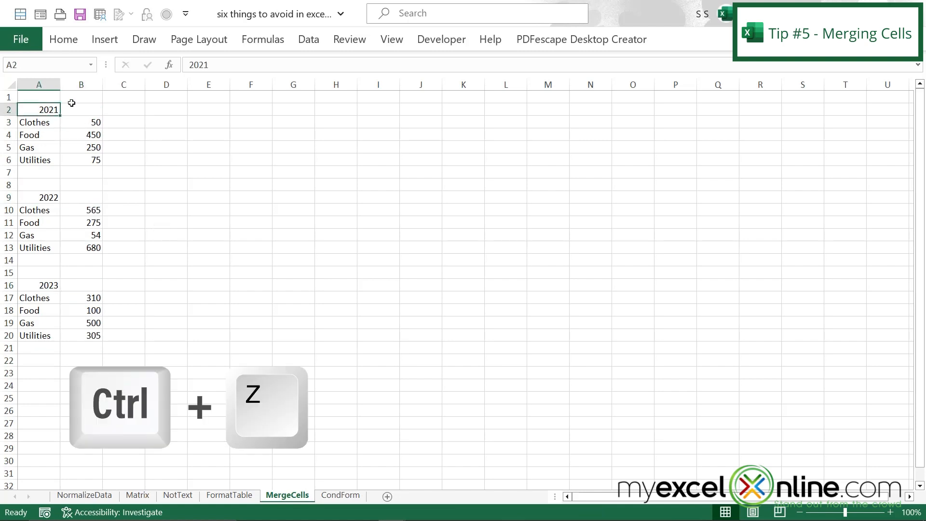
{"action": "key", "text": "ctrl+z"}
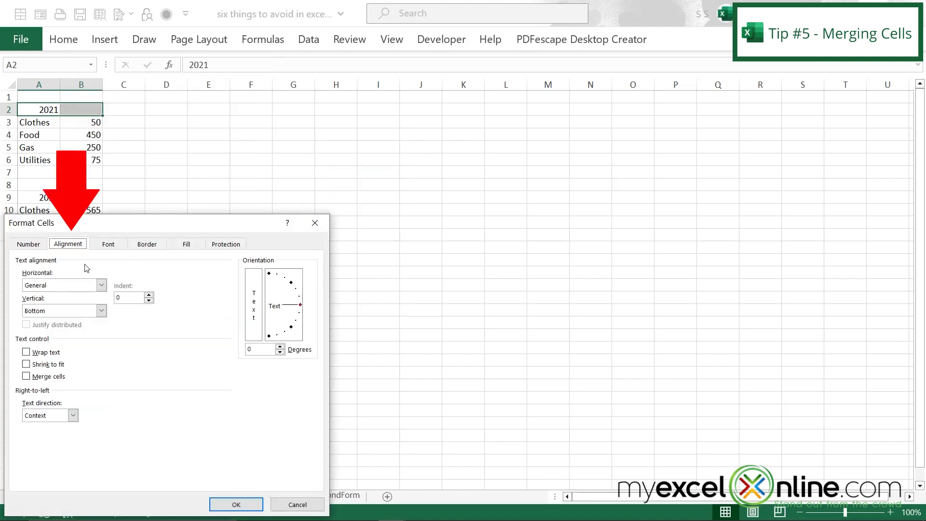
{"action": "left_click", "coordinate": [101, 286]}
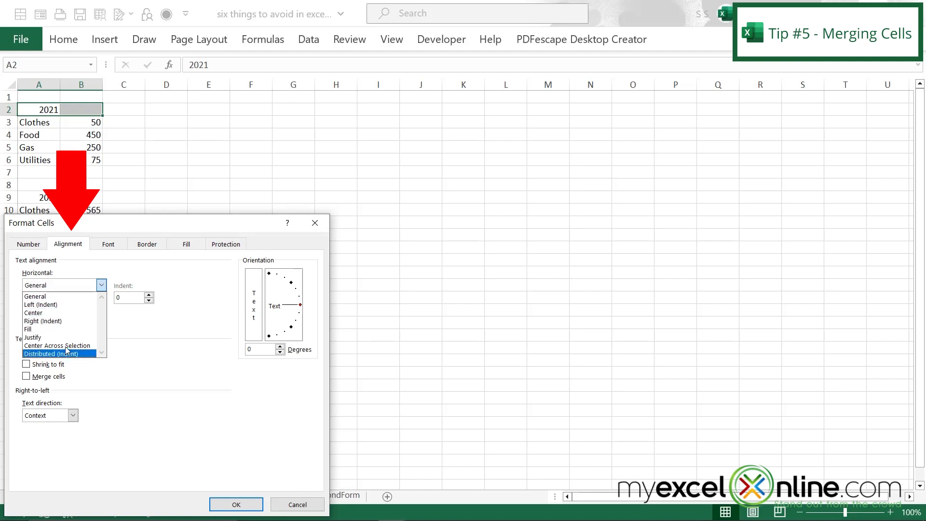
{"action": "left_click", "coordinate": [57, 346]}
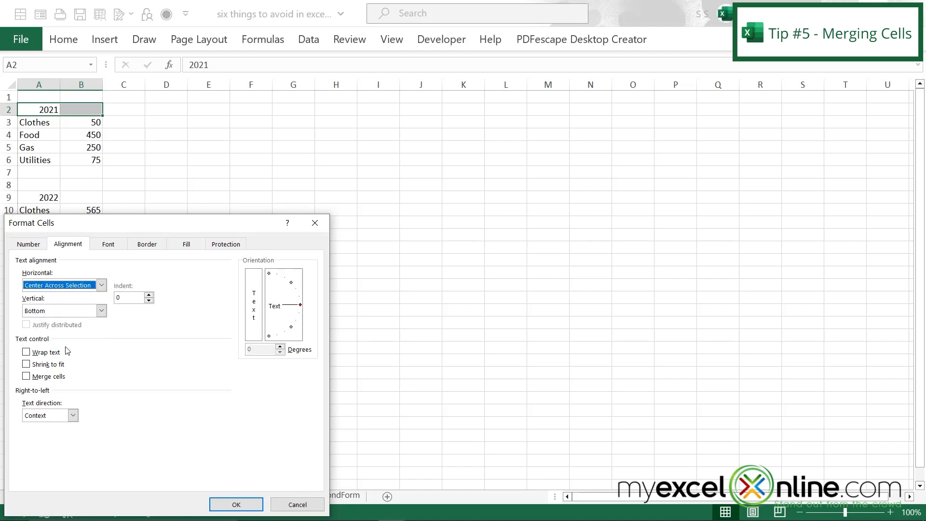
{"action": "left_click", "coordinate": [235, 505]}
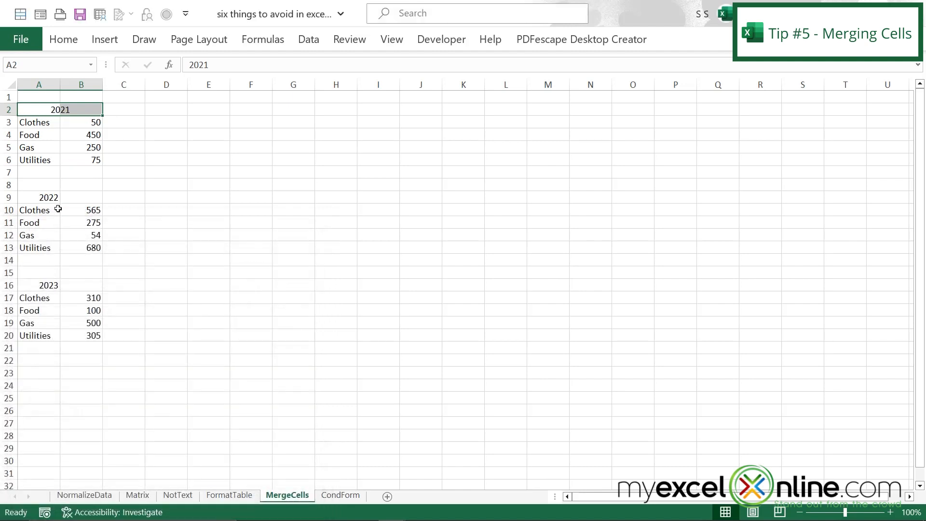
Set the 2022 header A9:B9 to Center Across Selection via Format Cells.
{"action": "right_click", "coordinate": [47, 196]}
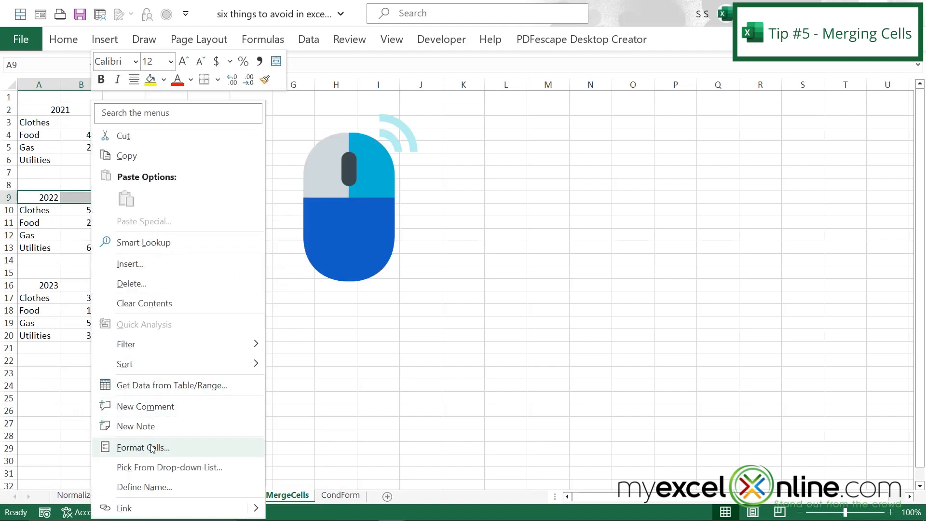
{"action": "left_click", "coordinate": [143, 447]}
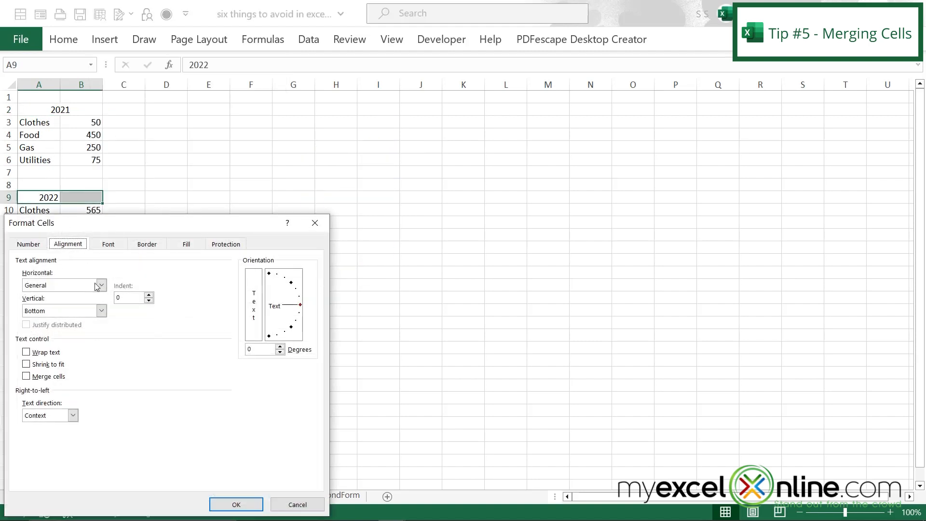
{"action": "left_click", "coordinate": [99, 285]}
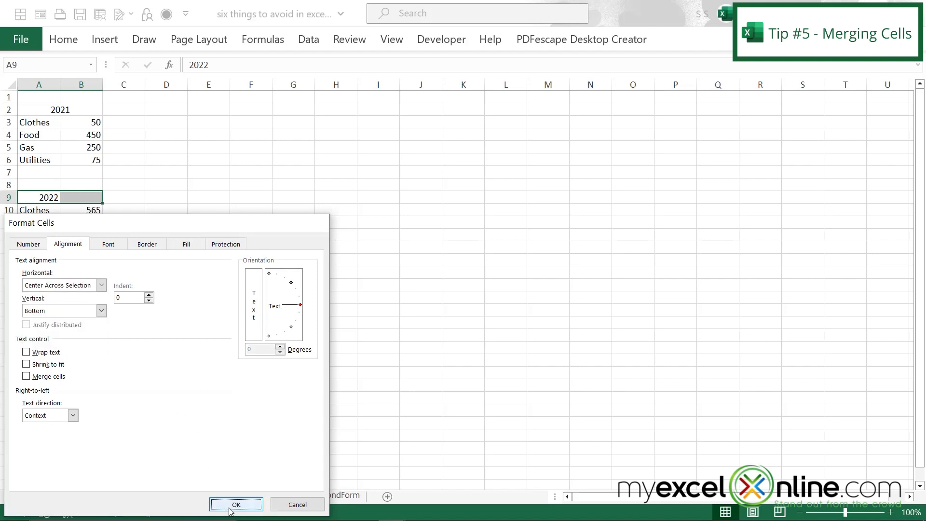
{"action": "left_click", "coordinate": [236, 505]}
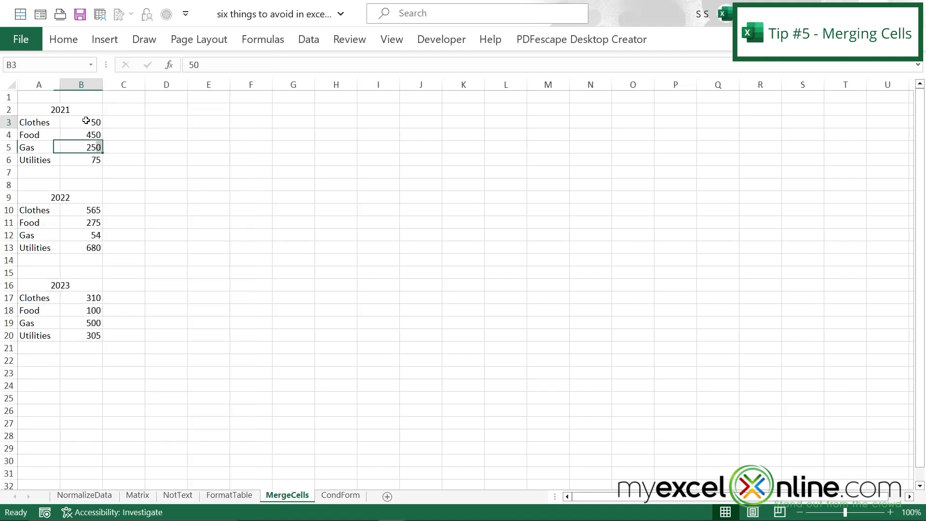
Select the amounts B3:B20 as one contiguous range totalling 3,614.
{"action": "left_click_drag", "start_coordinate": [82, 123], "coordinate": [81, 336]}
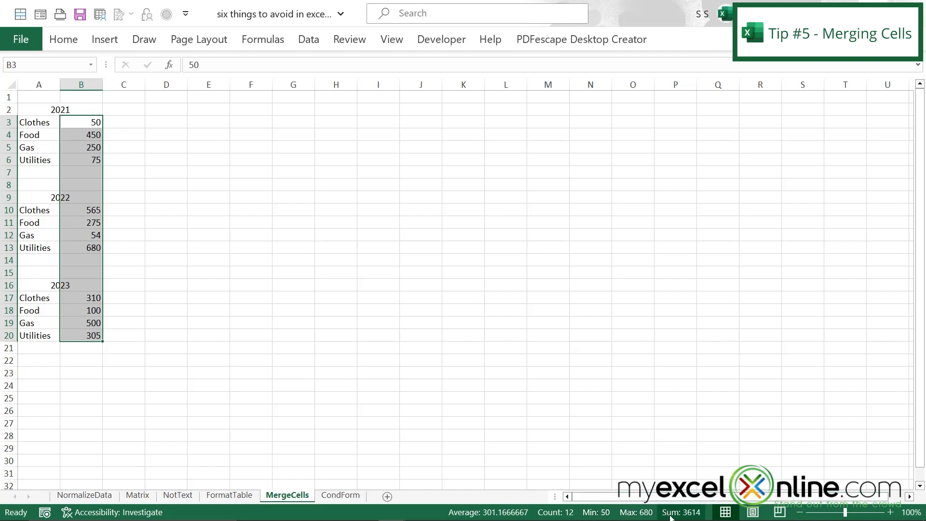
{"action": "mouse_move", "coordinate": [281, 345]}
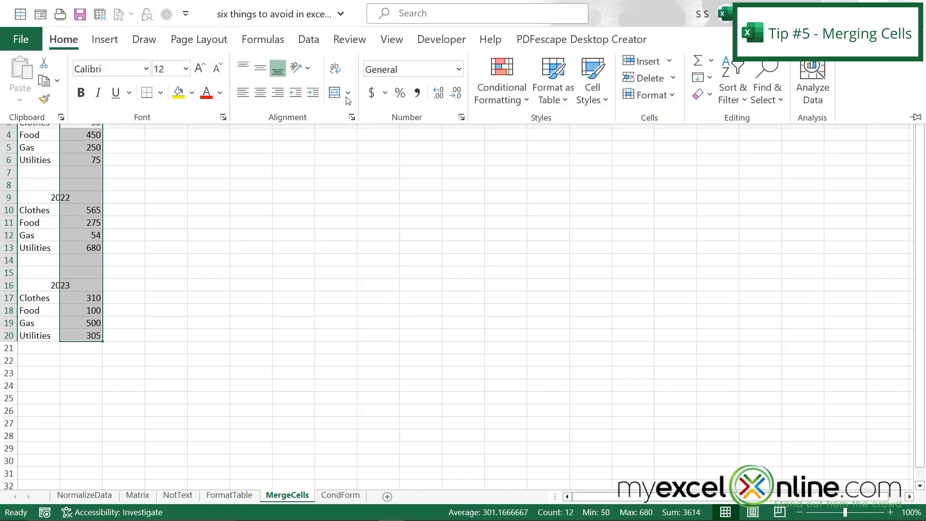
{"action": "mouse_move", "coordinate": [335, 93]}
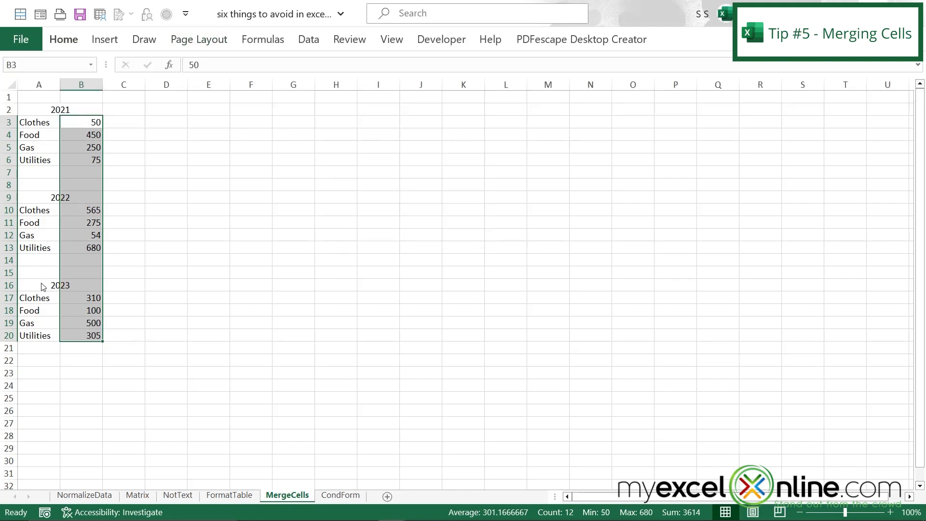
Select the 2023 header A16:B16 and bring up Format Cells to set Center Across Selection.
{"action": "left_click", "coordinate": [38, 285]}
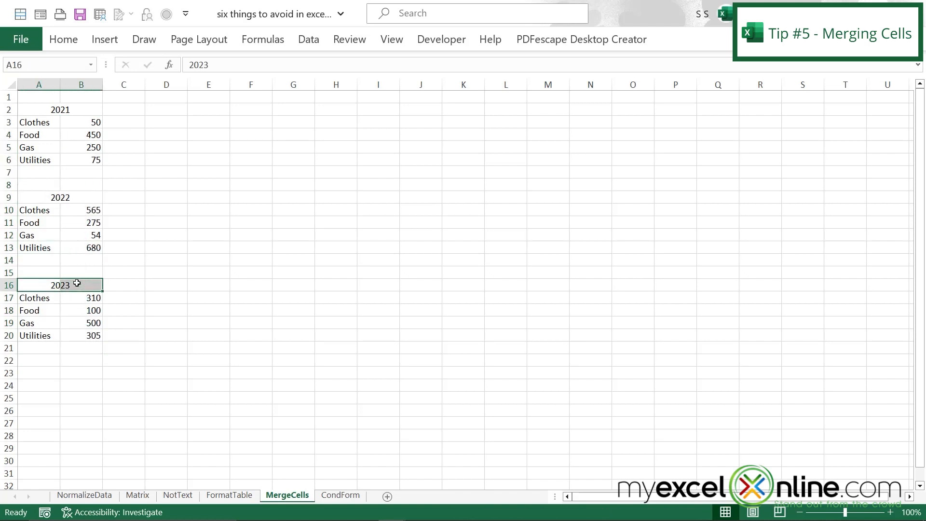
{"action": "right_click", "coordinate": [59, 284]}
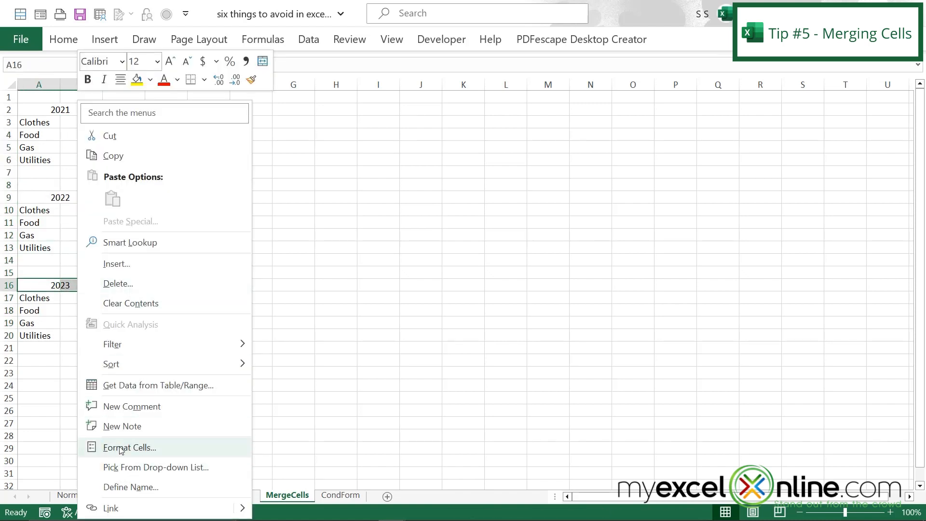
{"action": "left_click", "coordinate": [129, 446]}
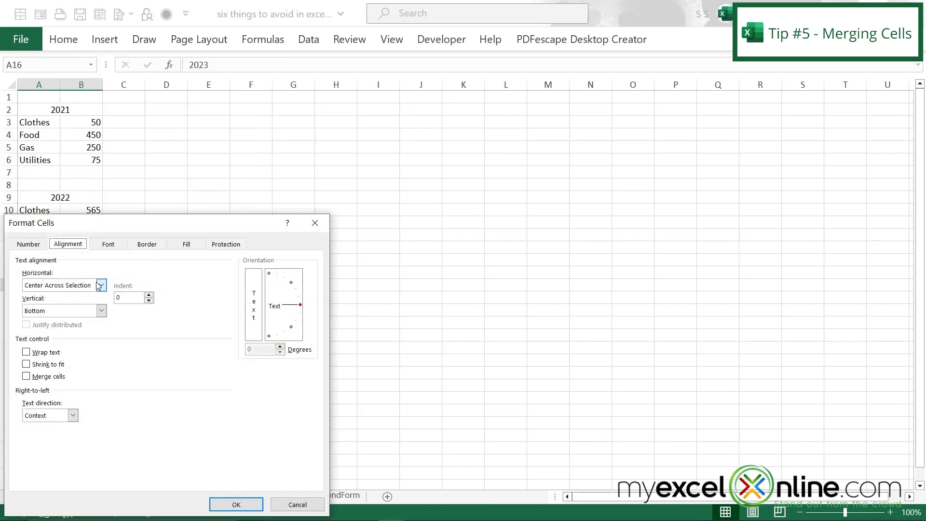